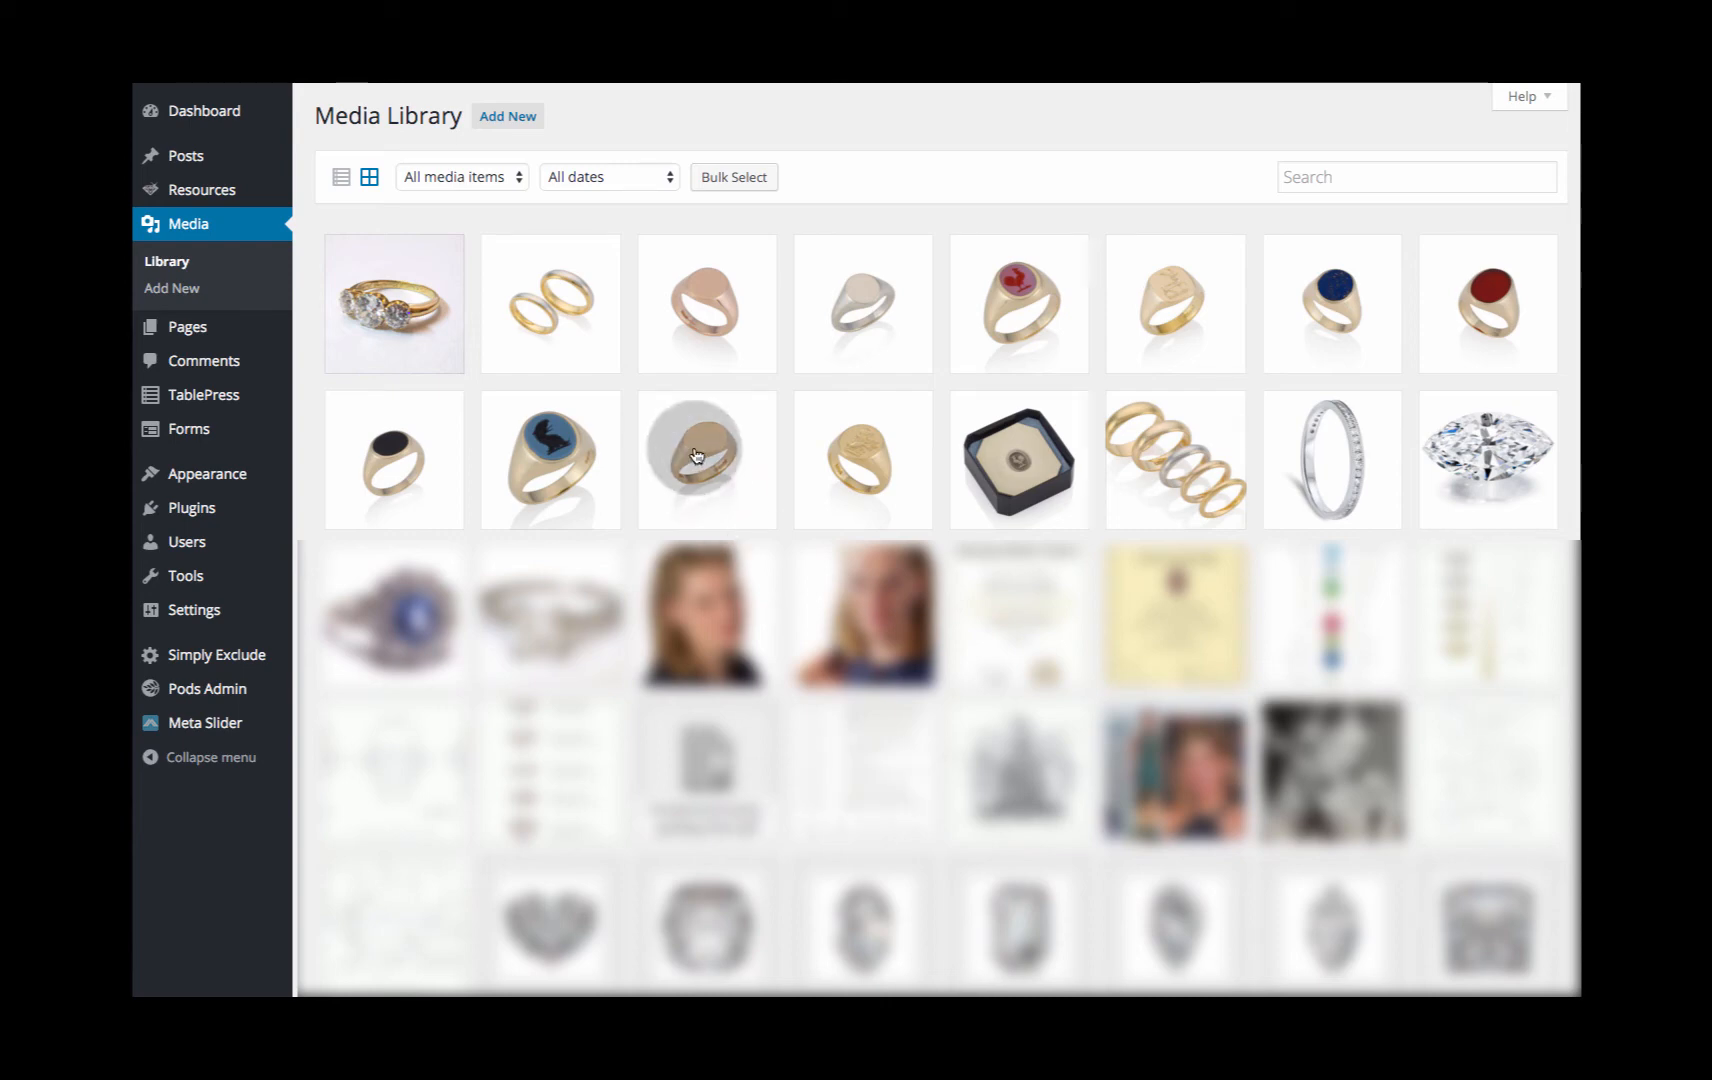
mouse_move(404, 313)
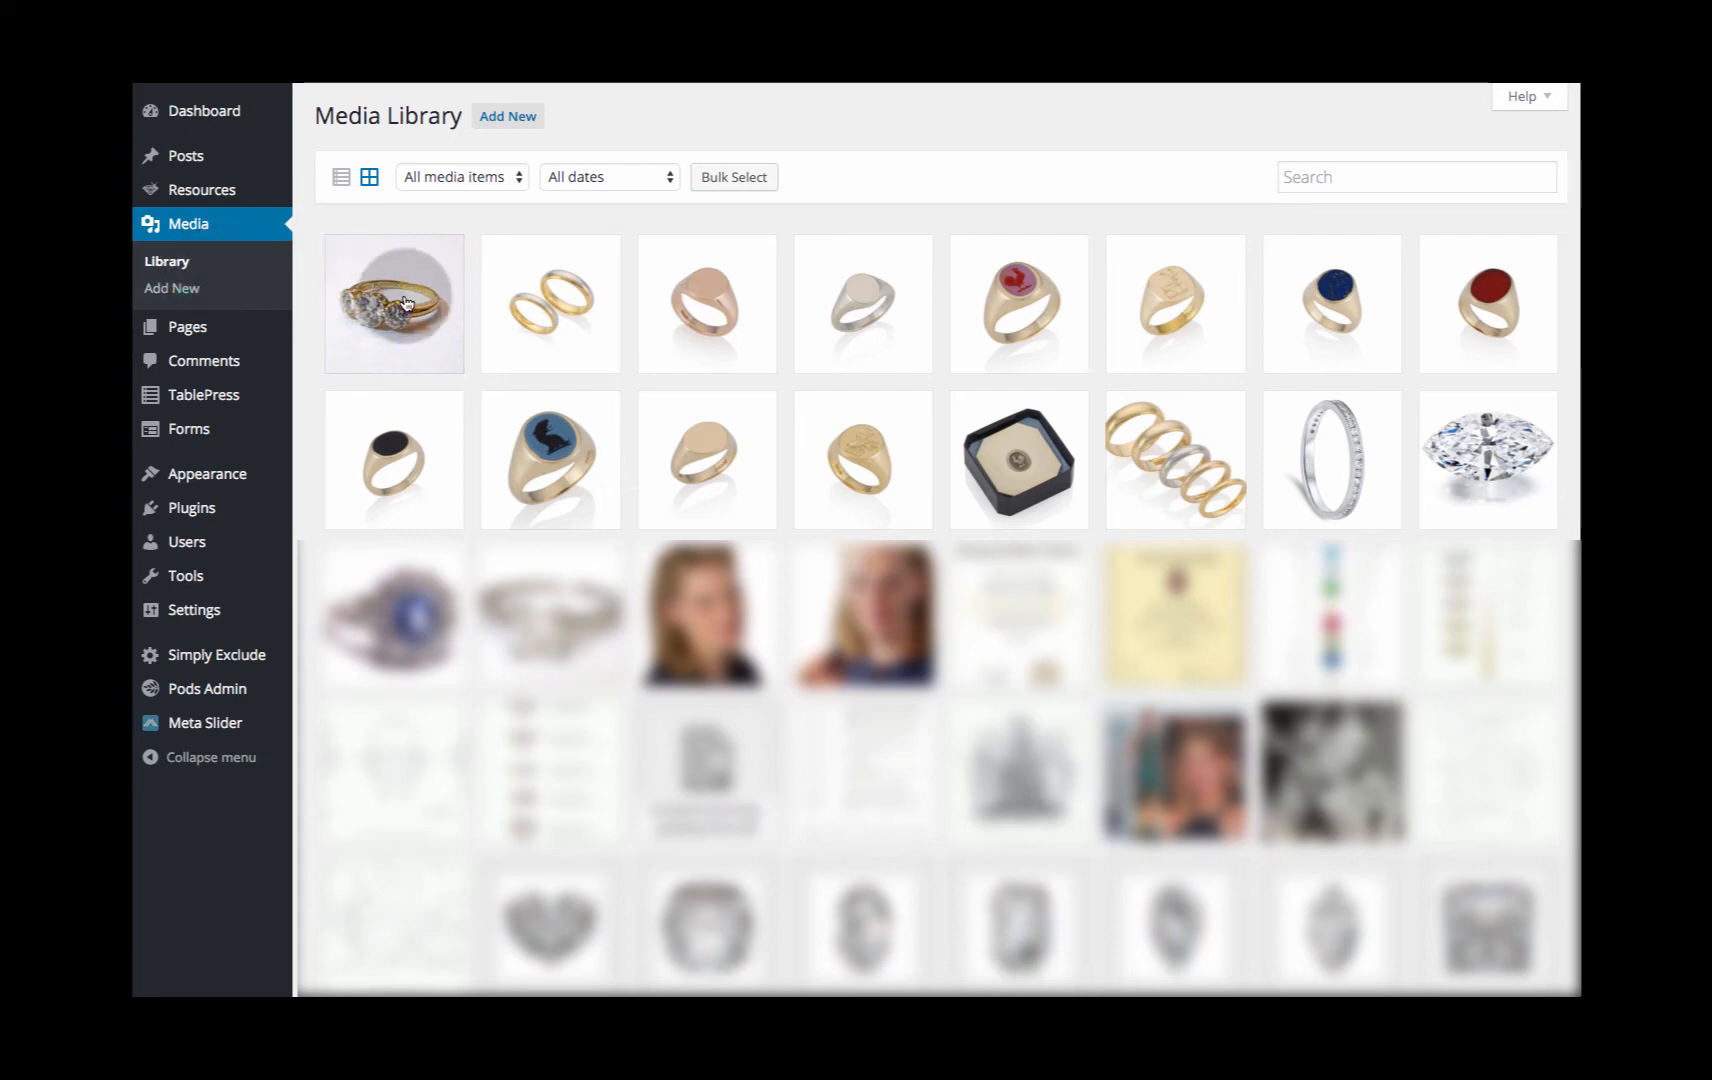
Open Attachment Details for the three-stone diamond ring photo in the media library.
click(393, 302)
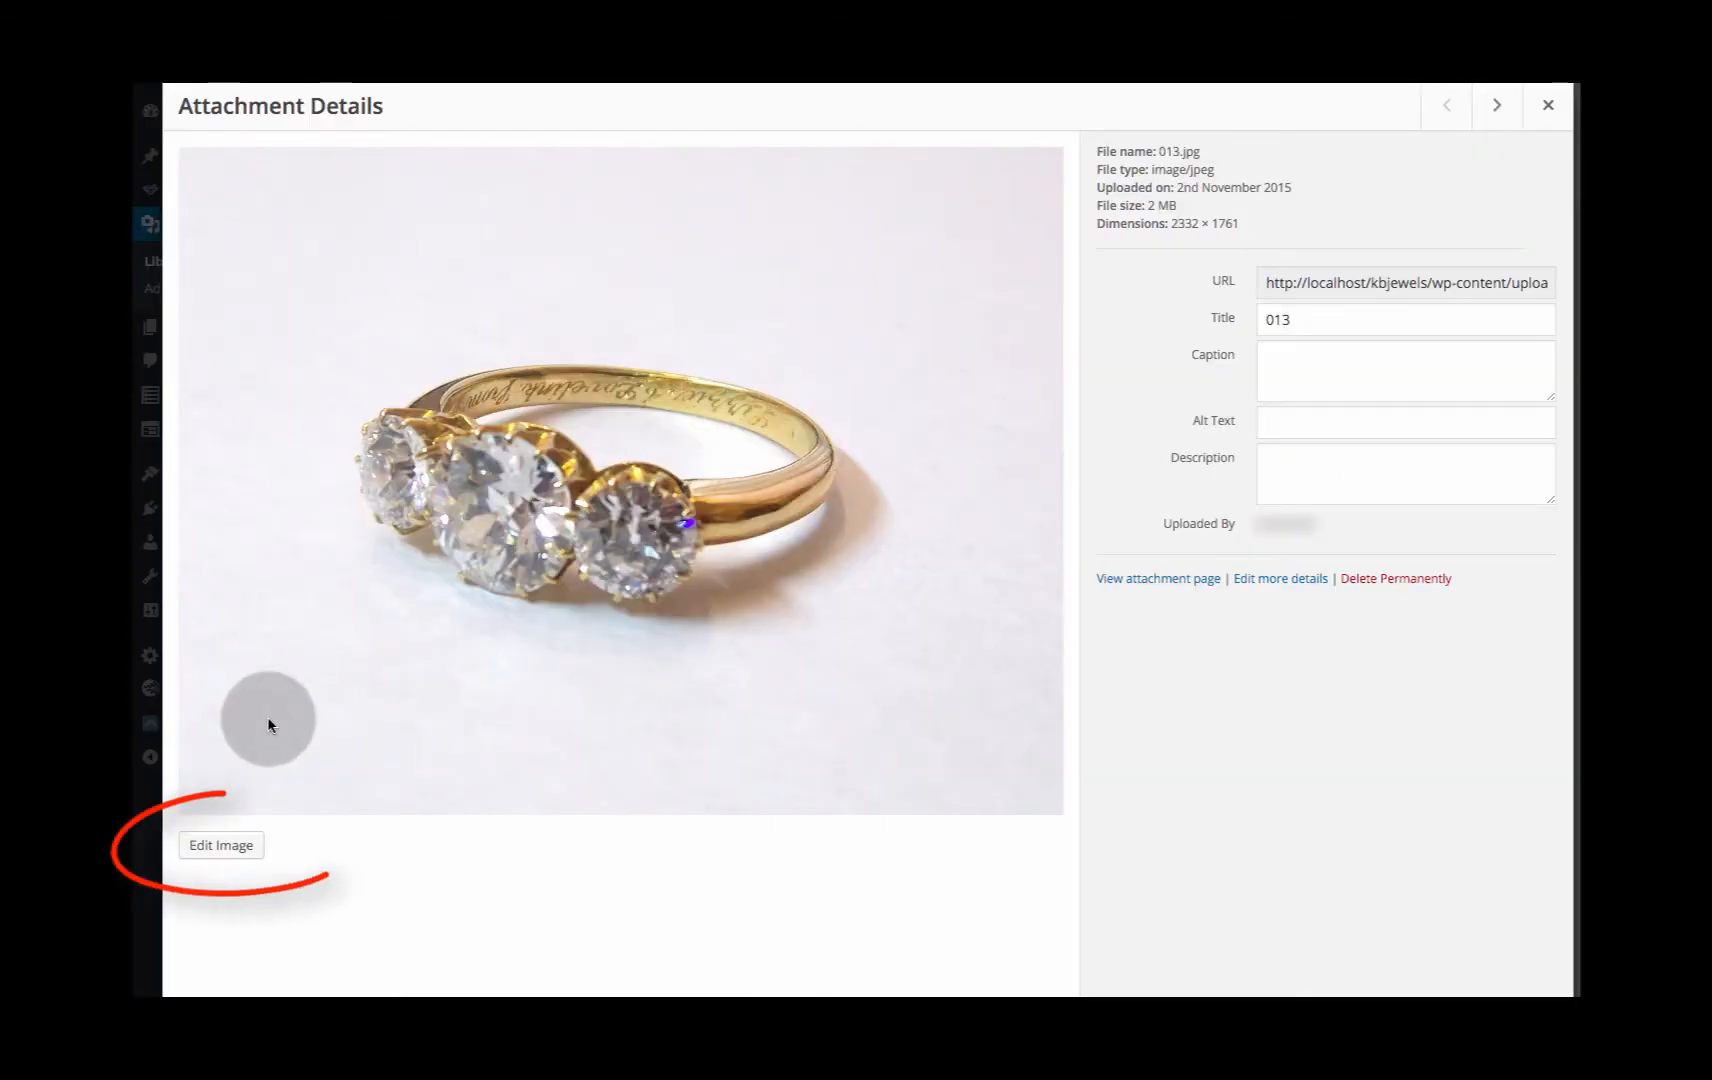
Open the ring photo in the image editor with Scale Image and Image Crop panels.
click(221, 844)
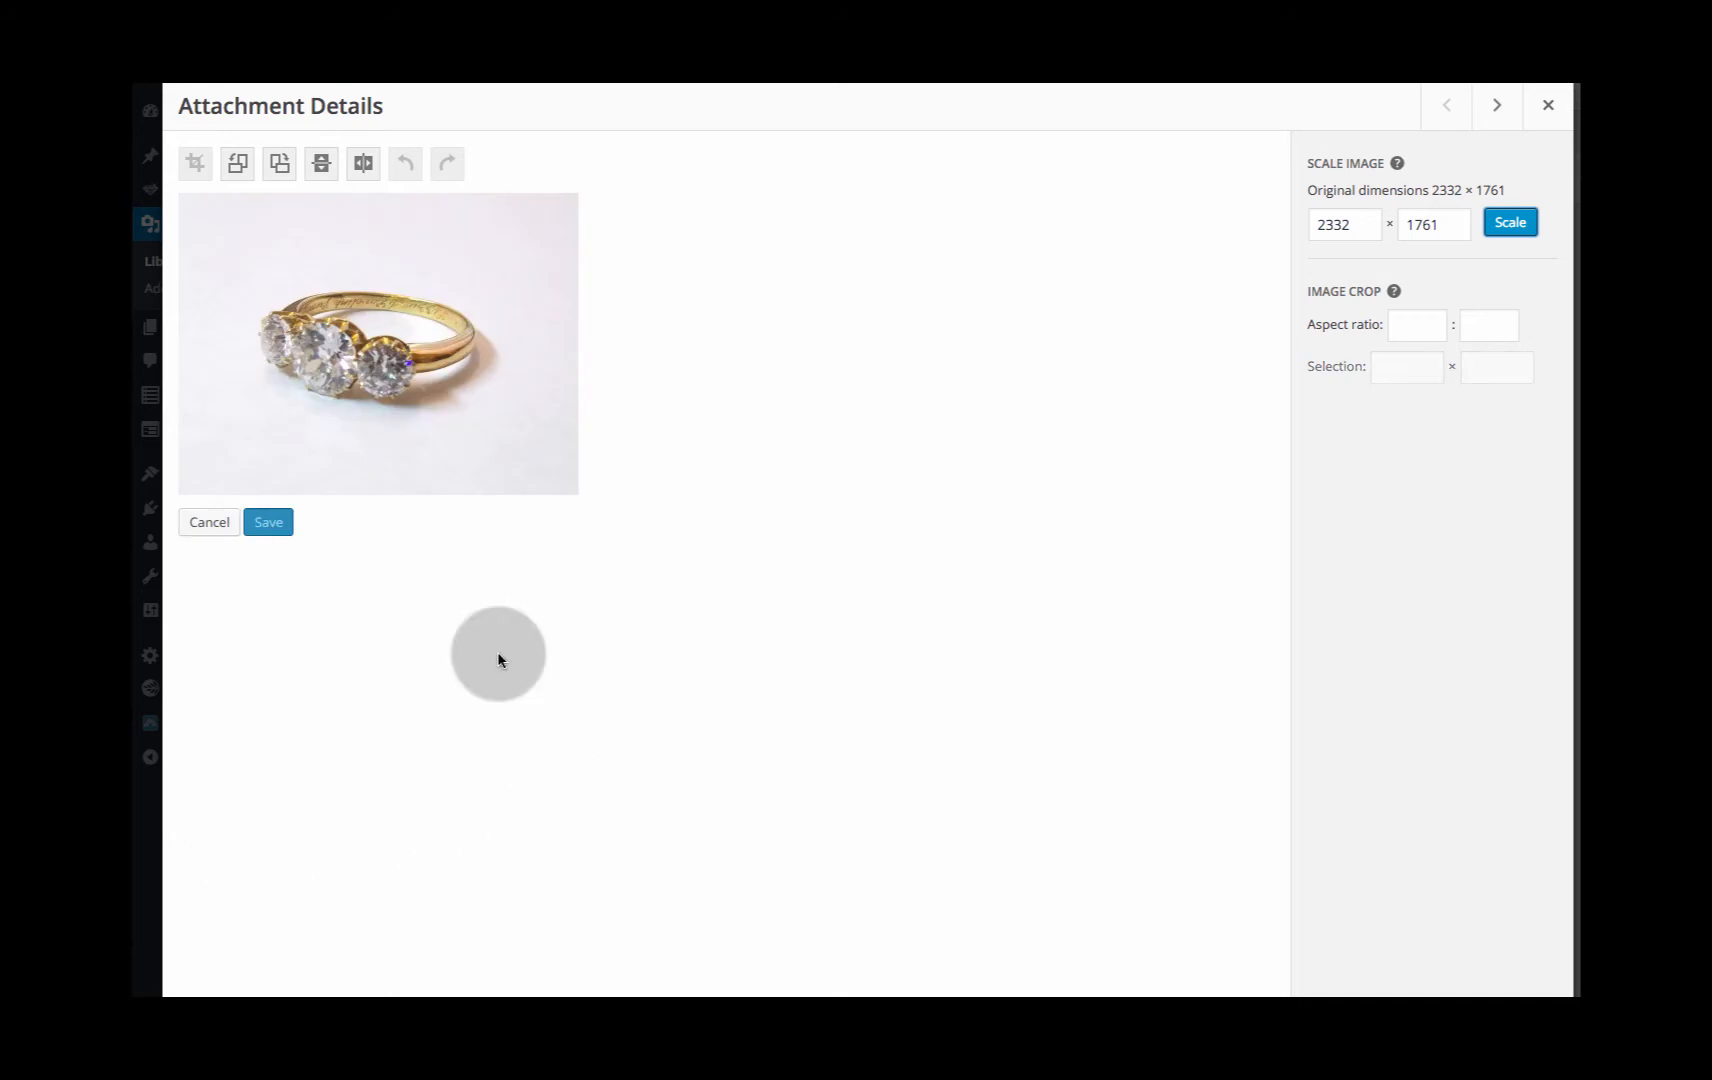
mouse_move(982, 399)
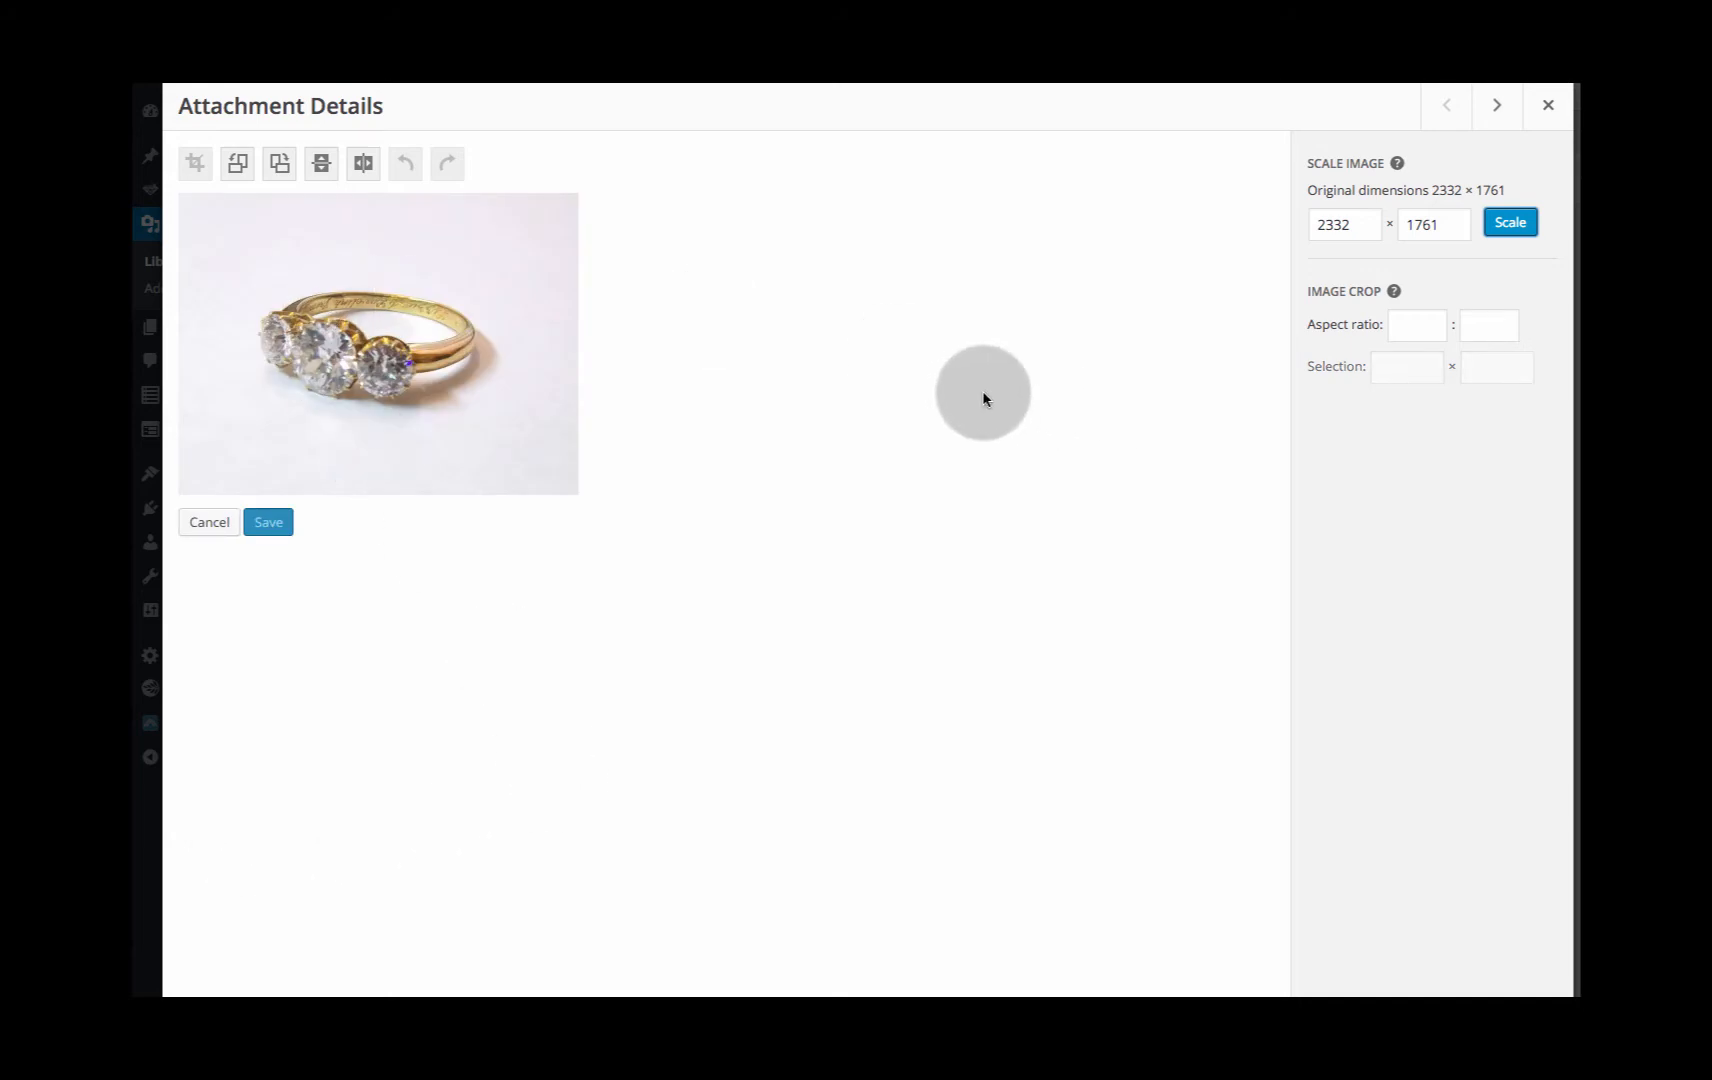
mouse_move(223, 202)
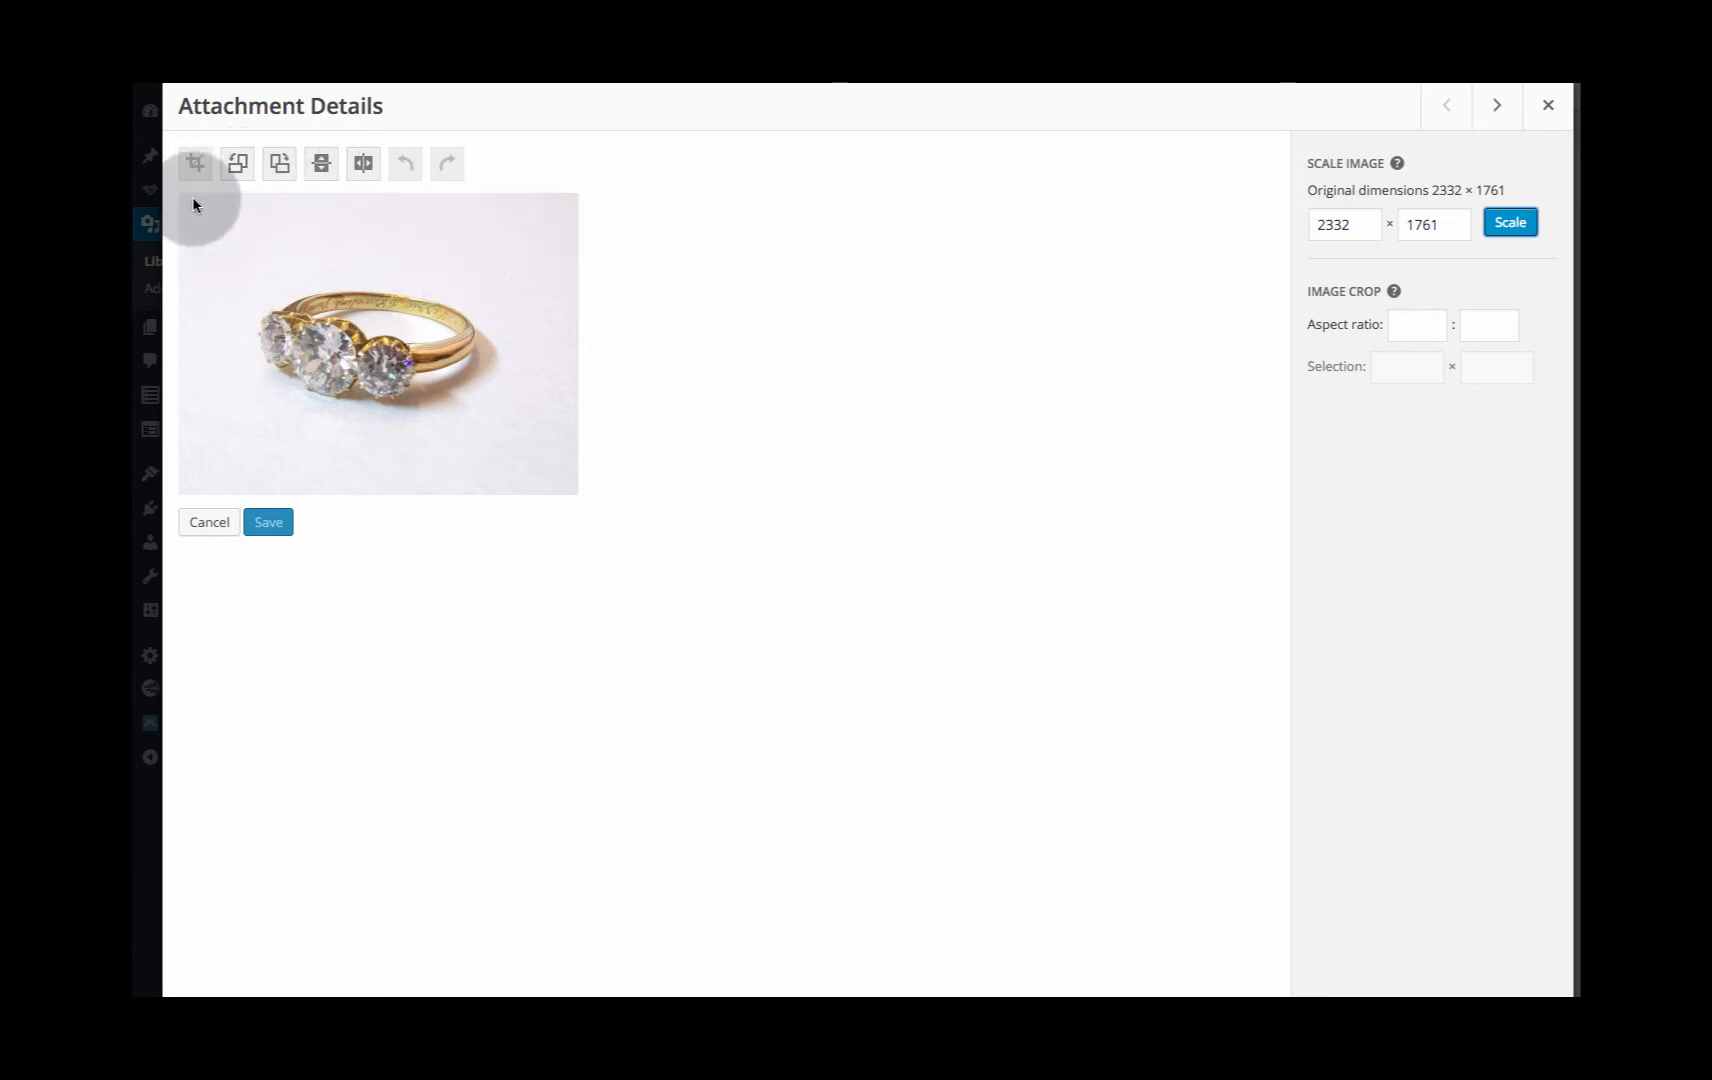
mouse_move(195, 164)
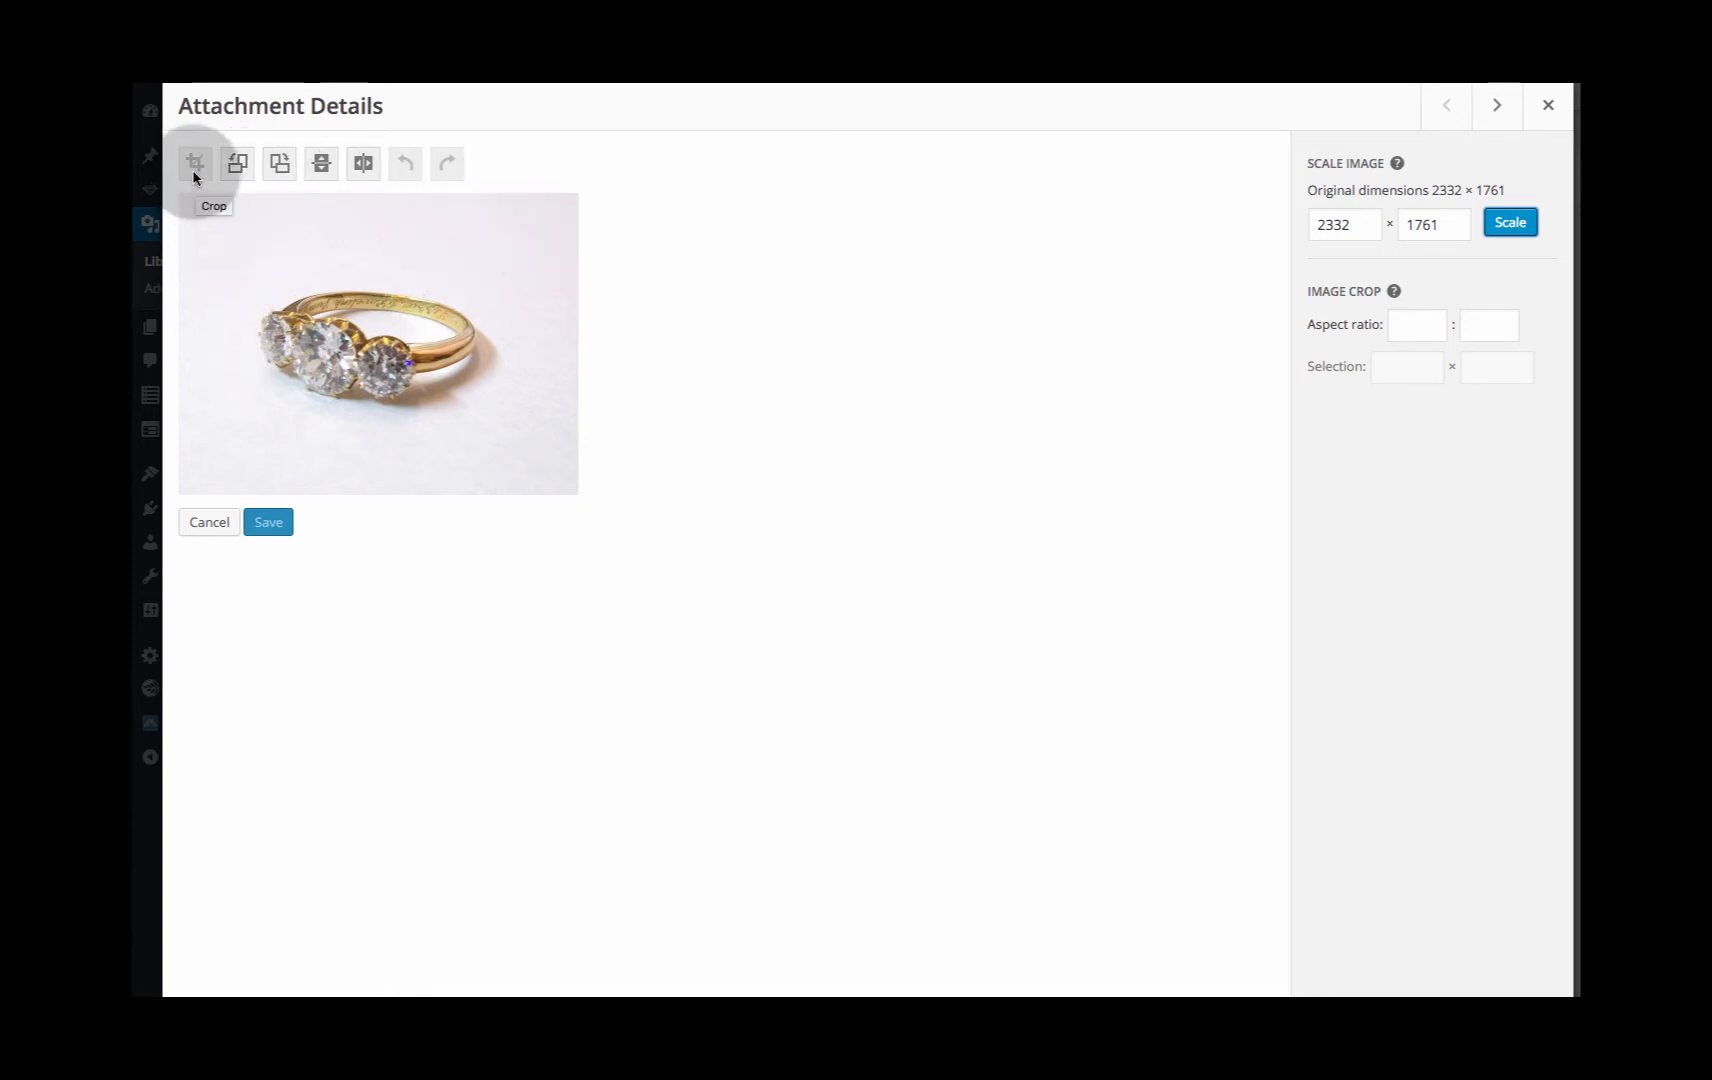
mouse_move(199, 258)
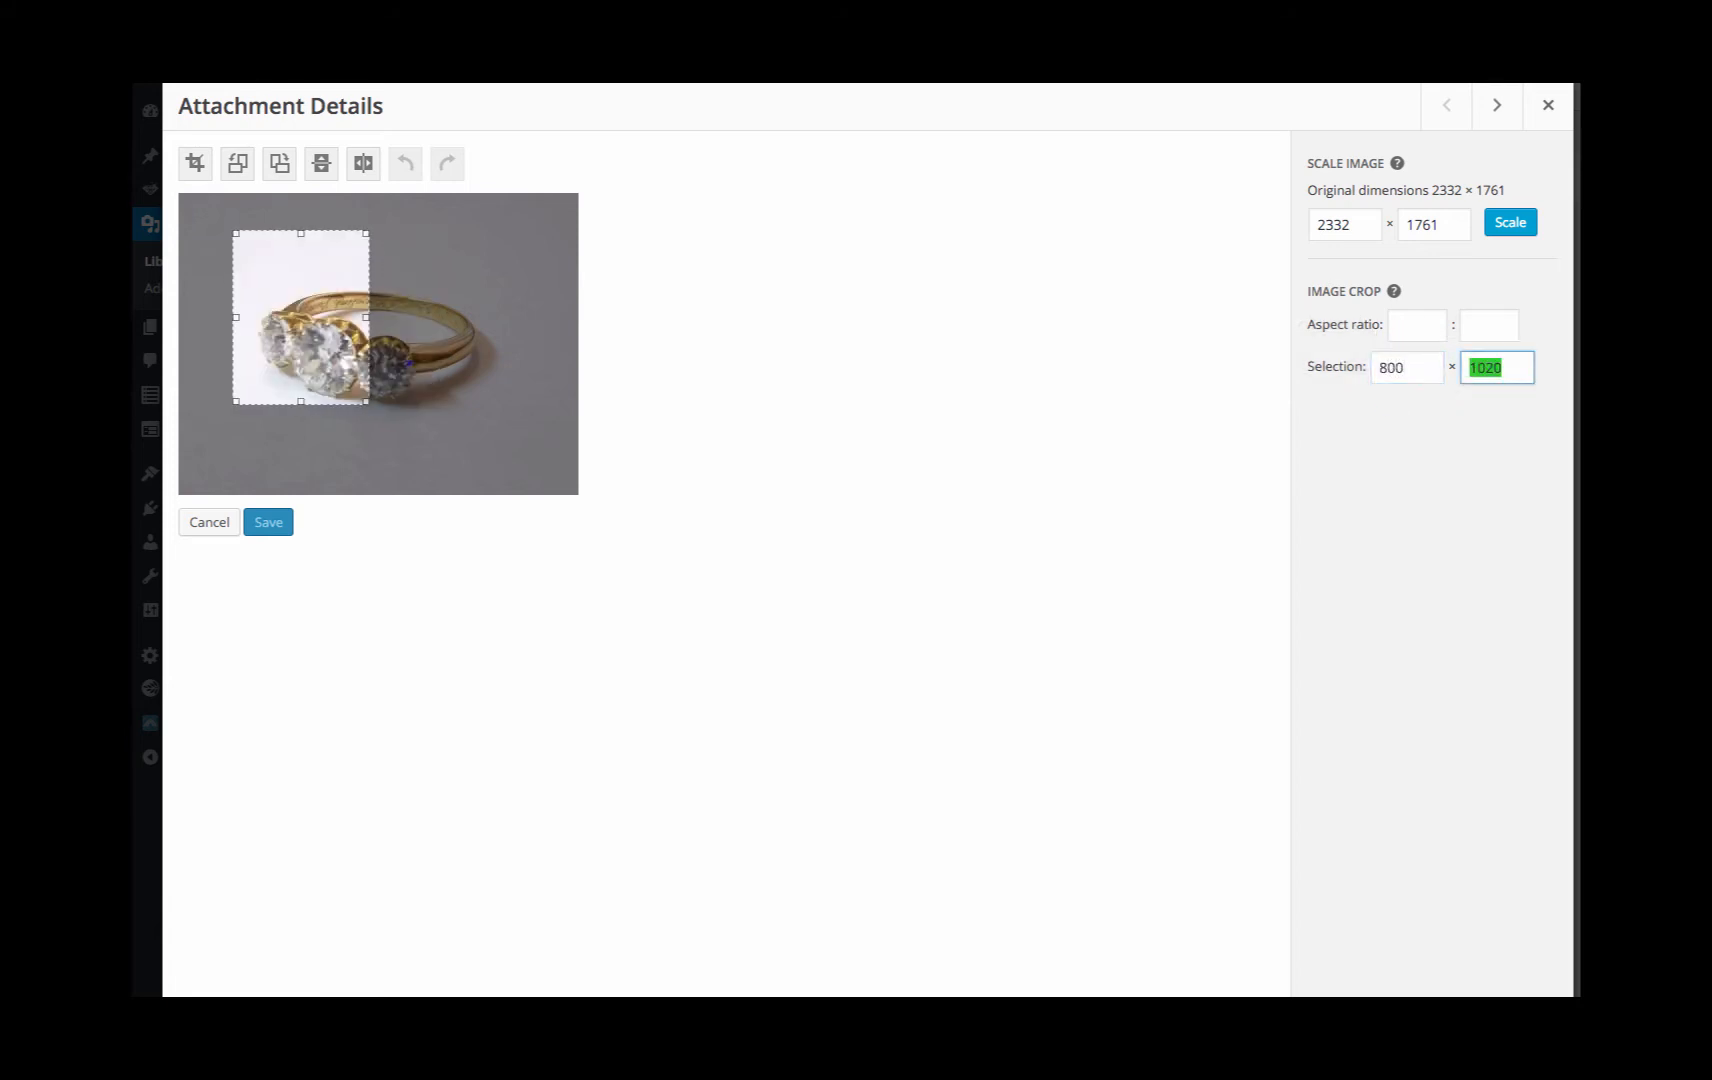
Set the crop selection over the diamonds to 800 × 800.
text(800)
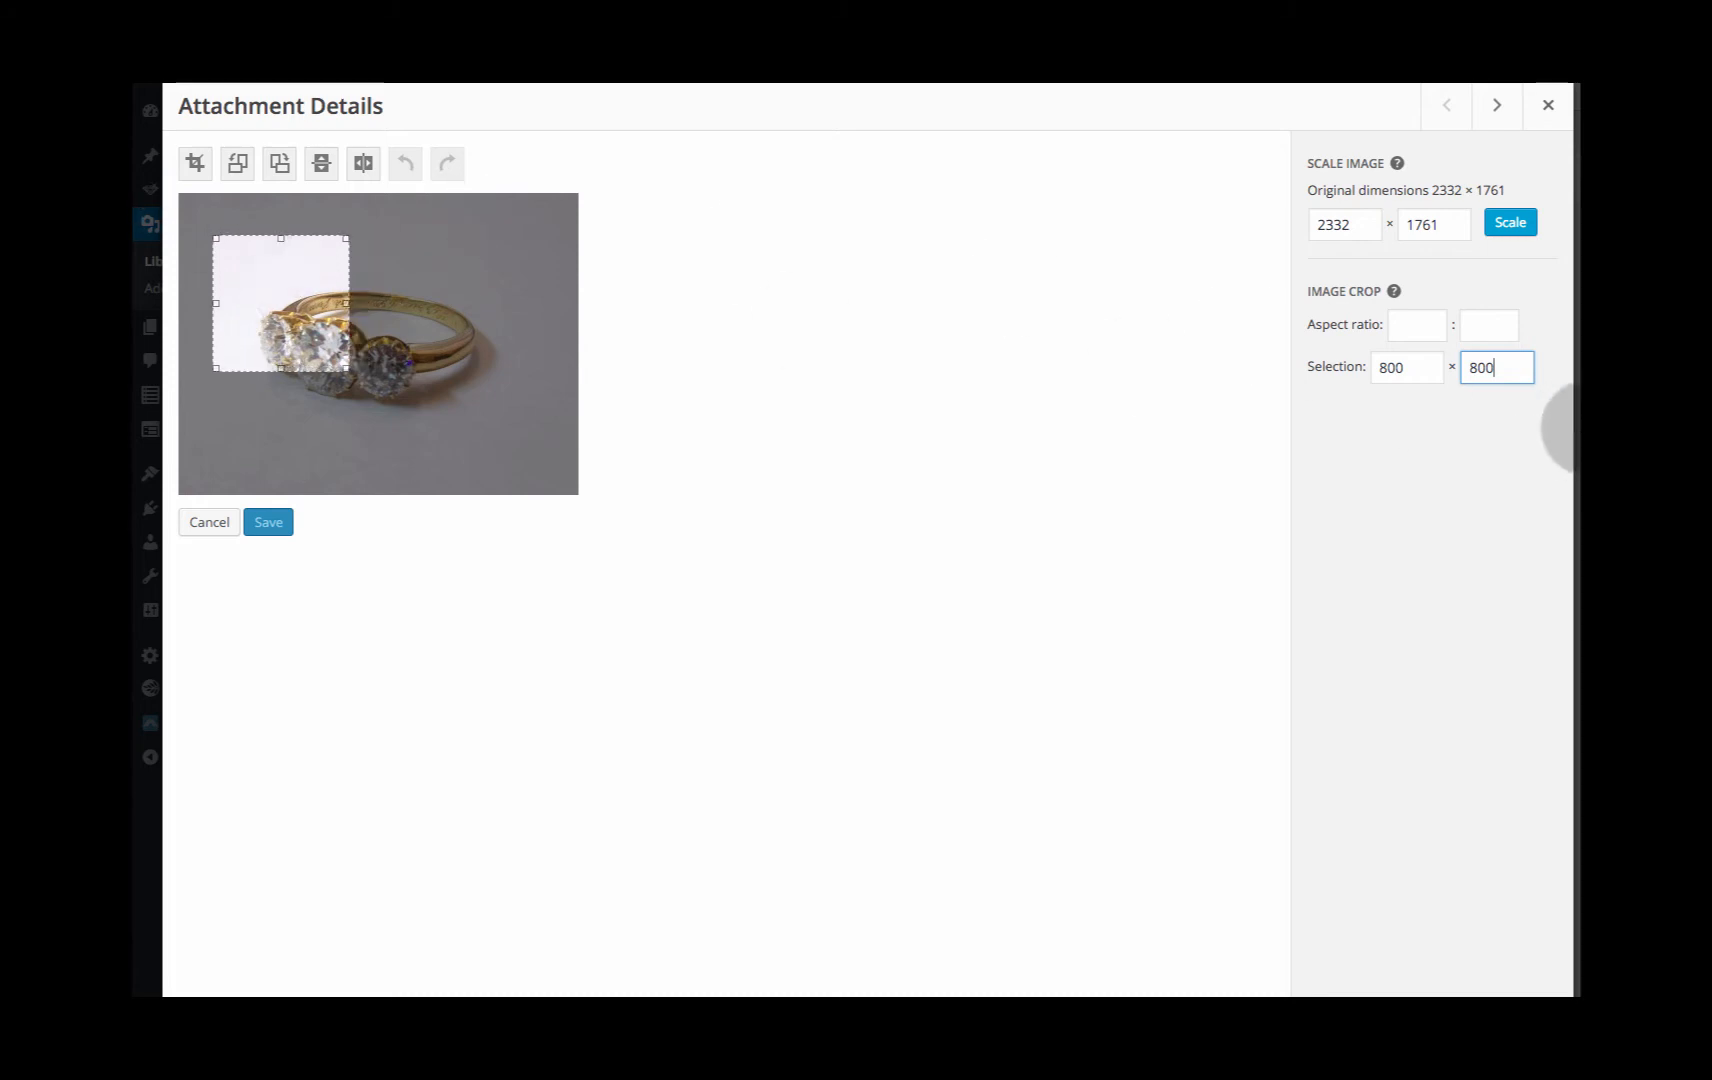
click(1417, 324)
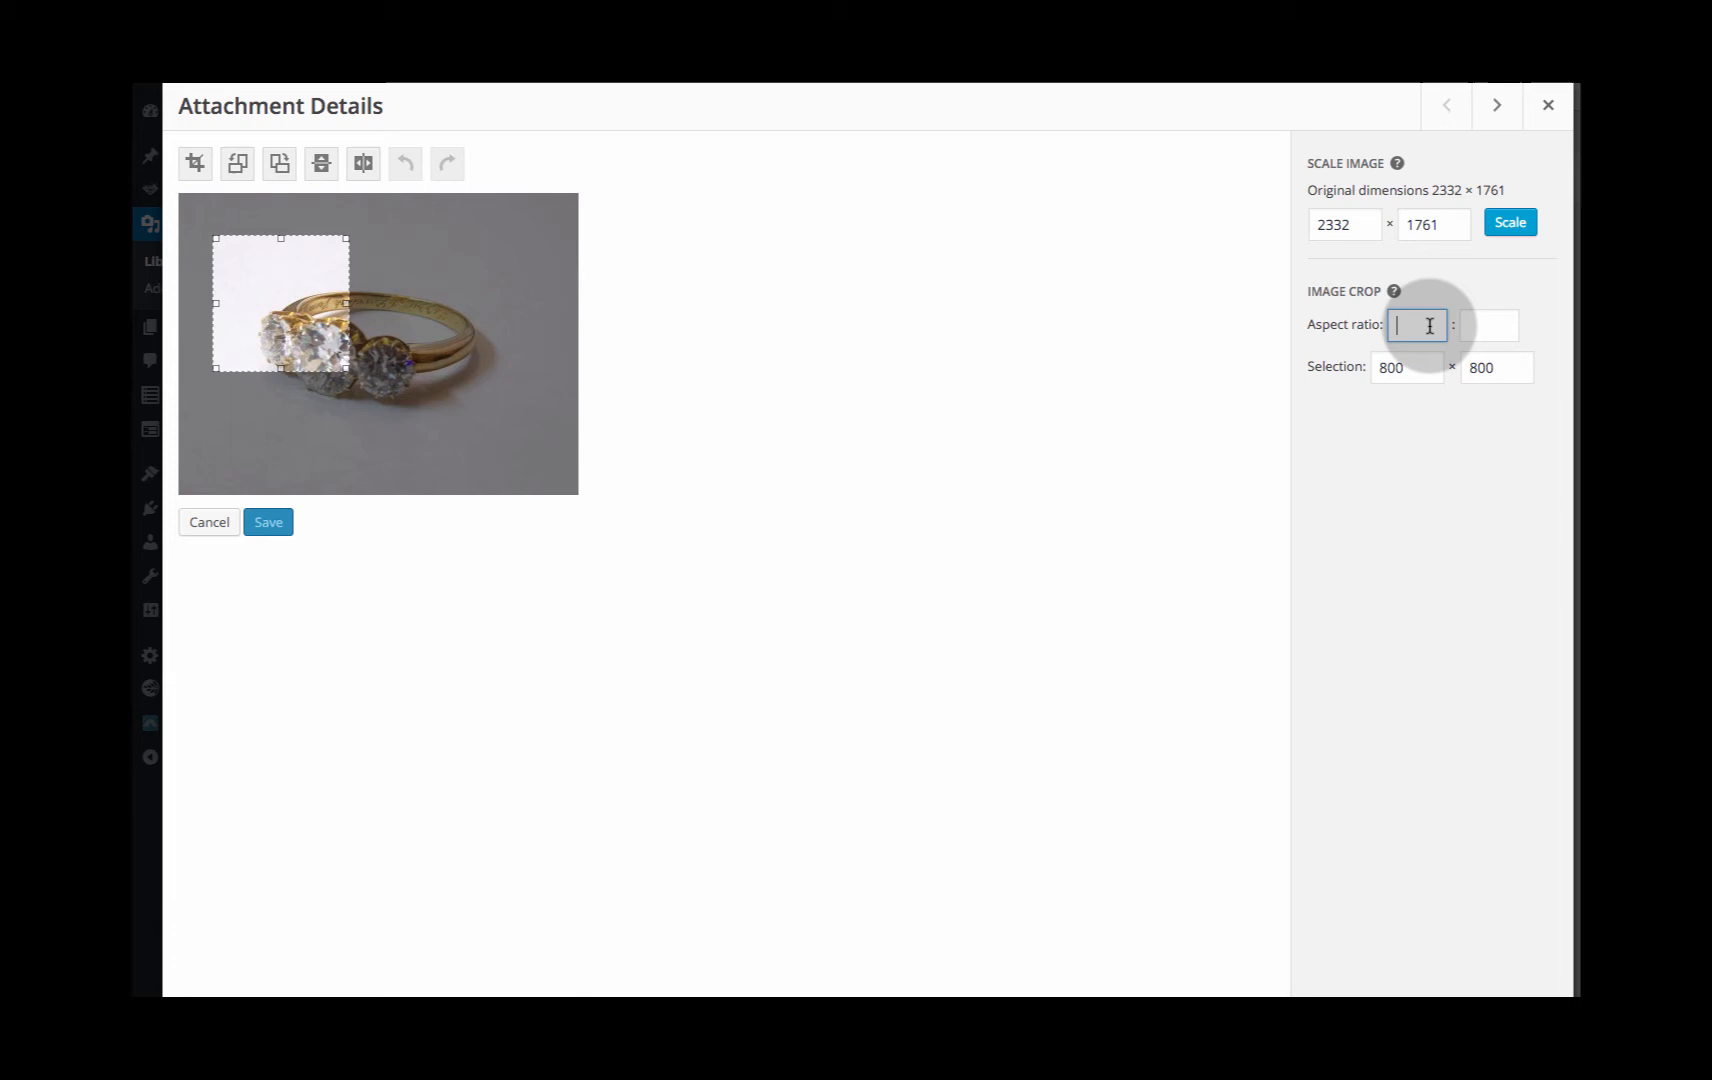
mouse_move(498, 377)
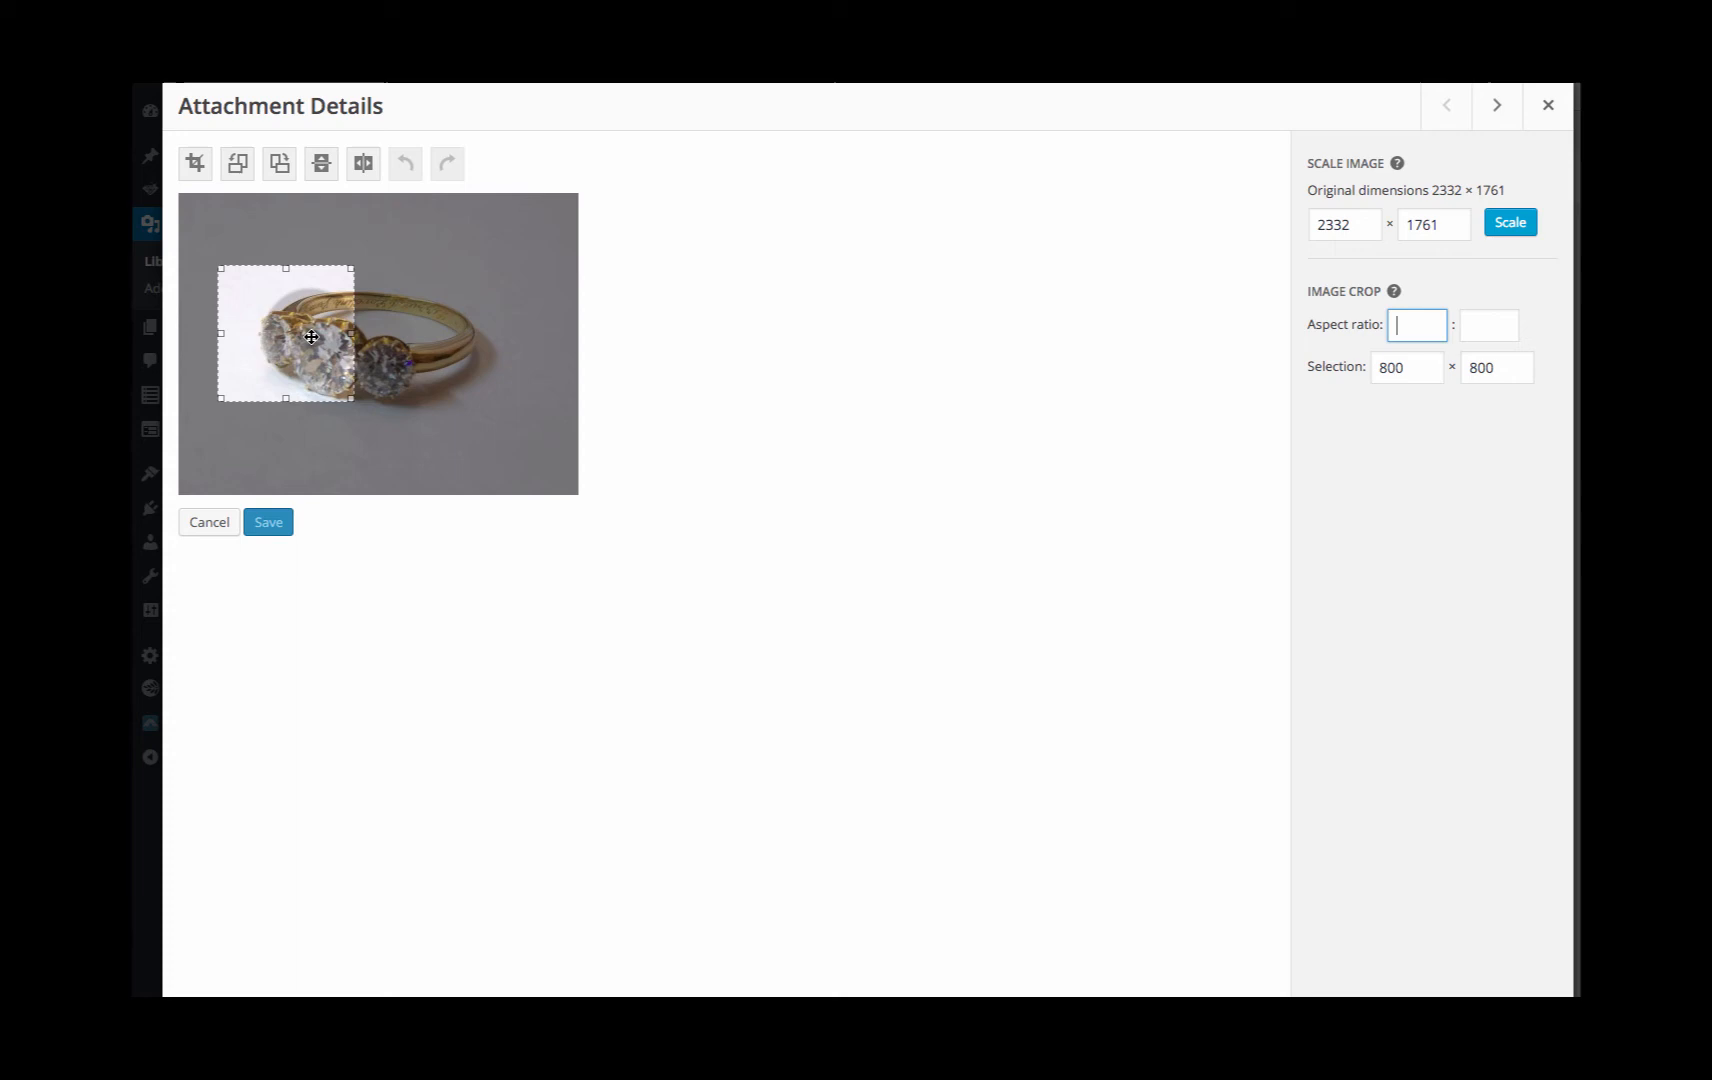
mouse_move(889, 286)
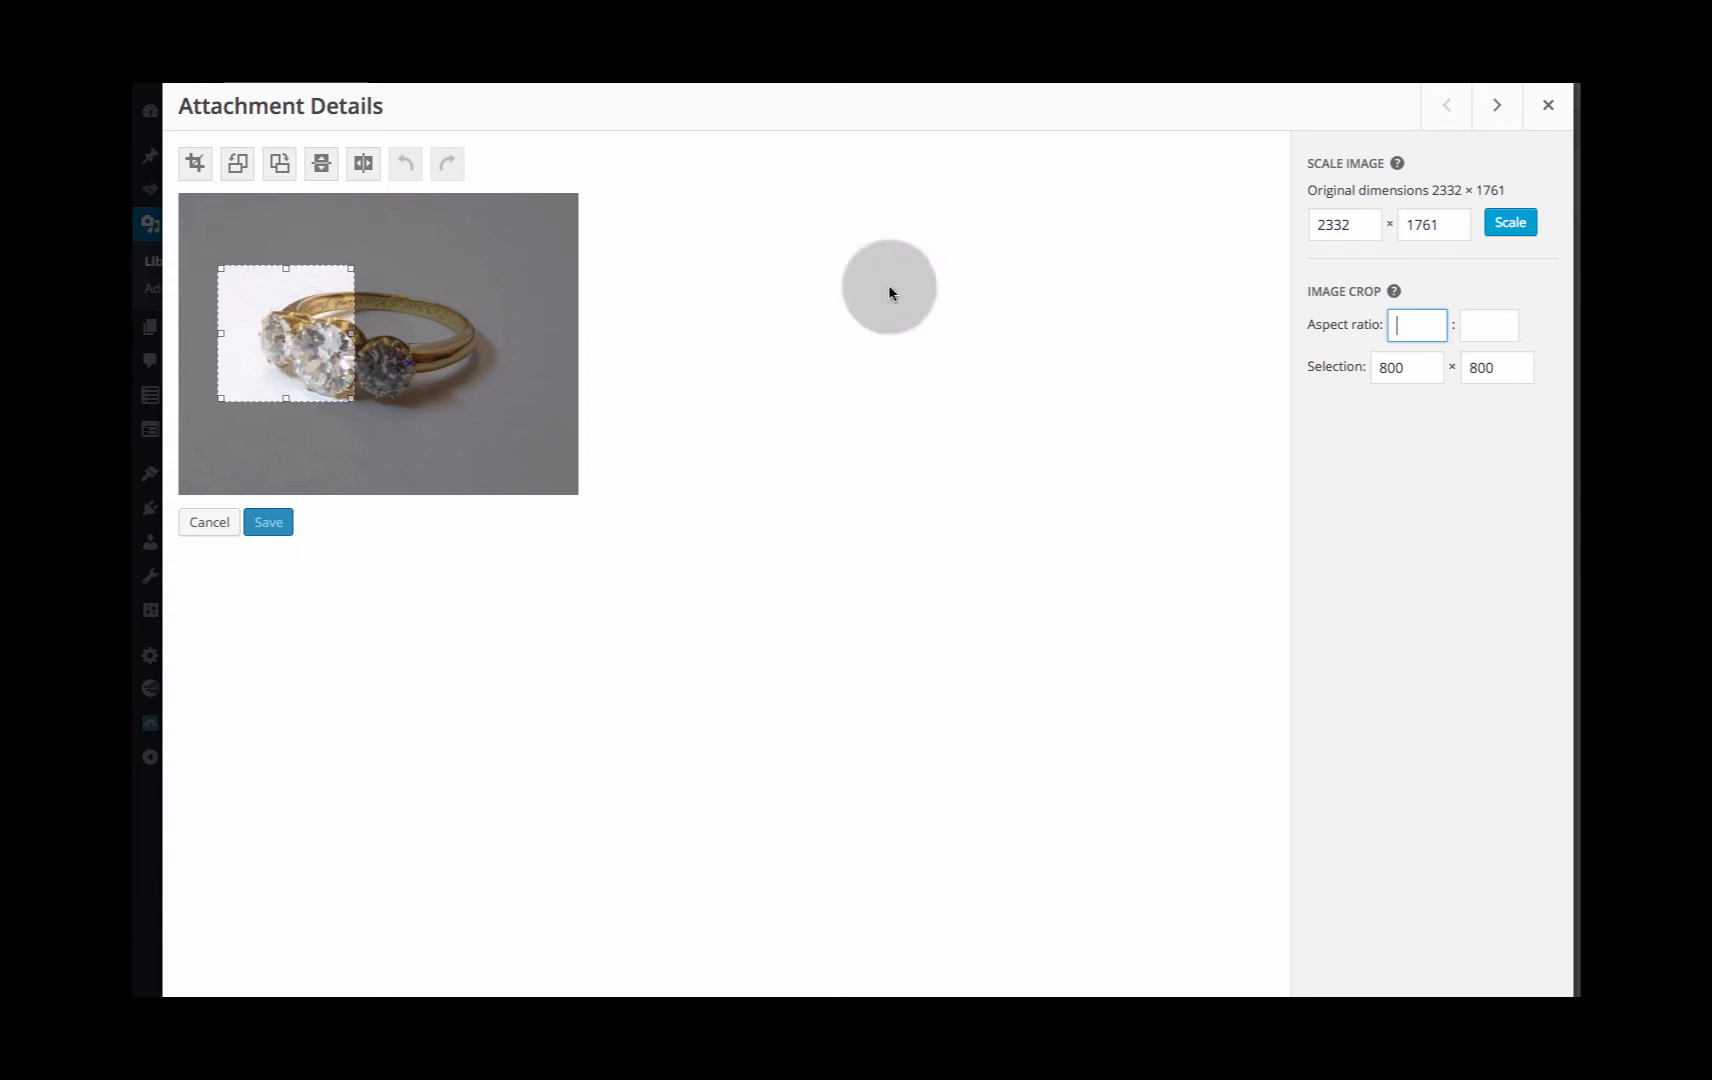
mouse_move(304, 489)
text(1280)
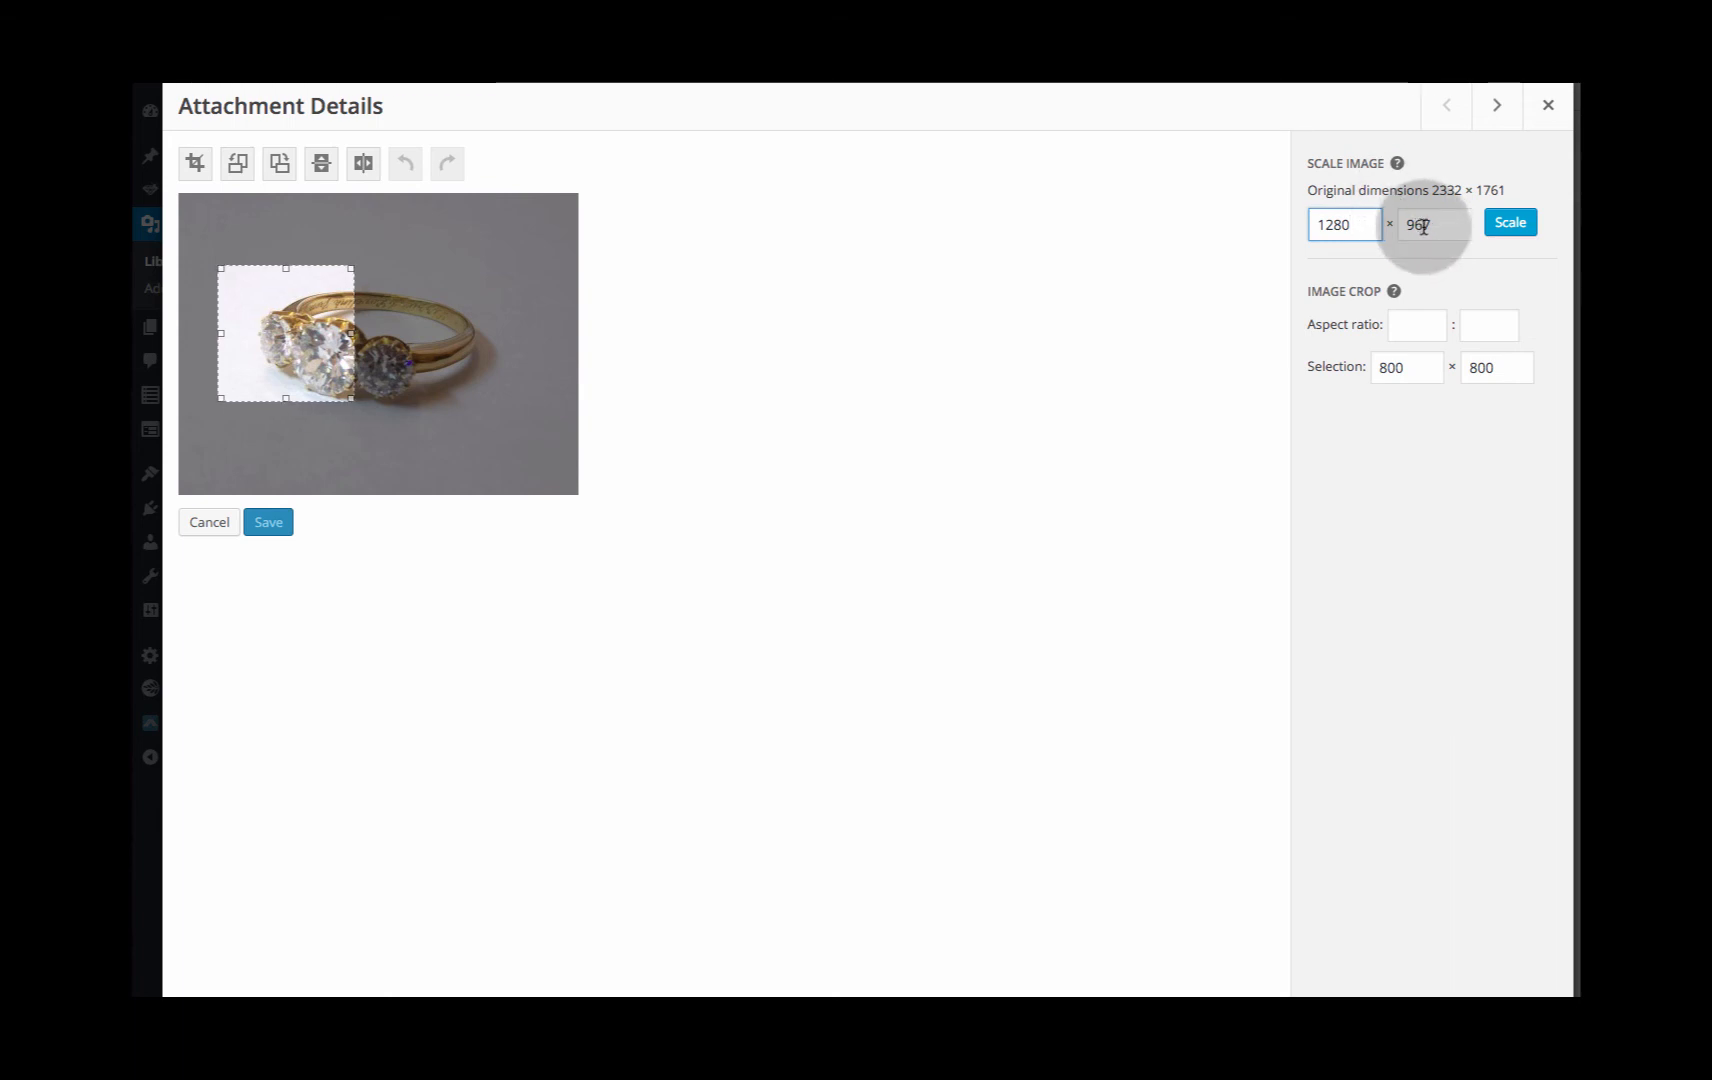
Scale the ring photo to 1280 × 967 pixels.
click(1510, 222)
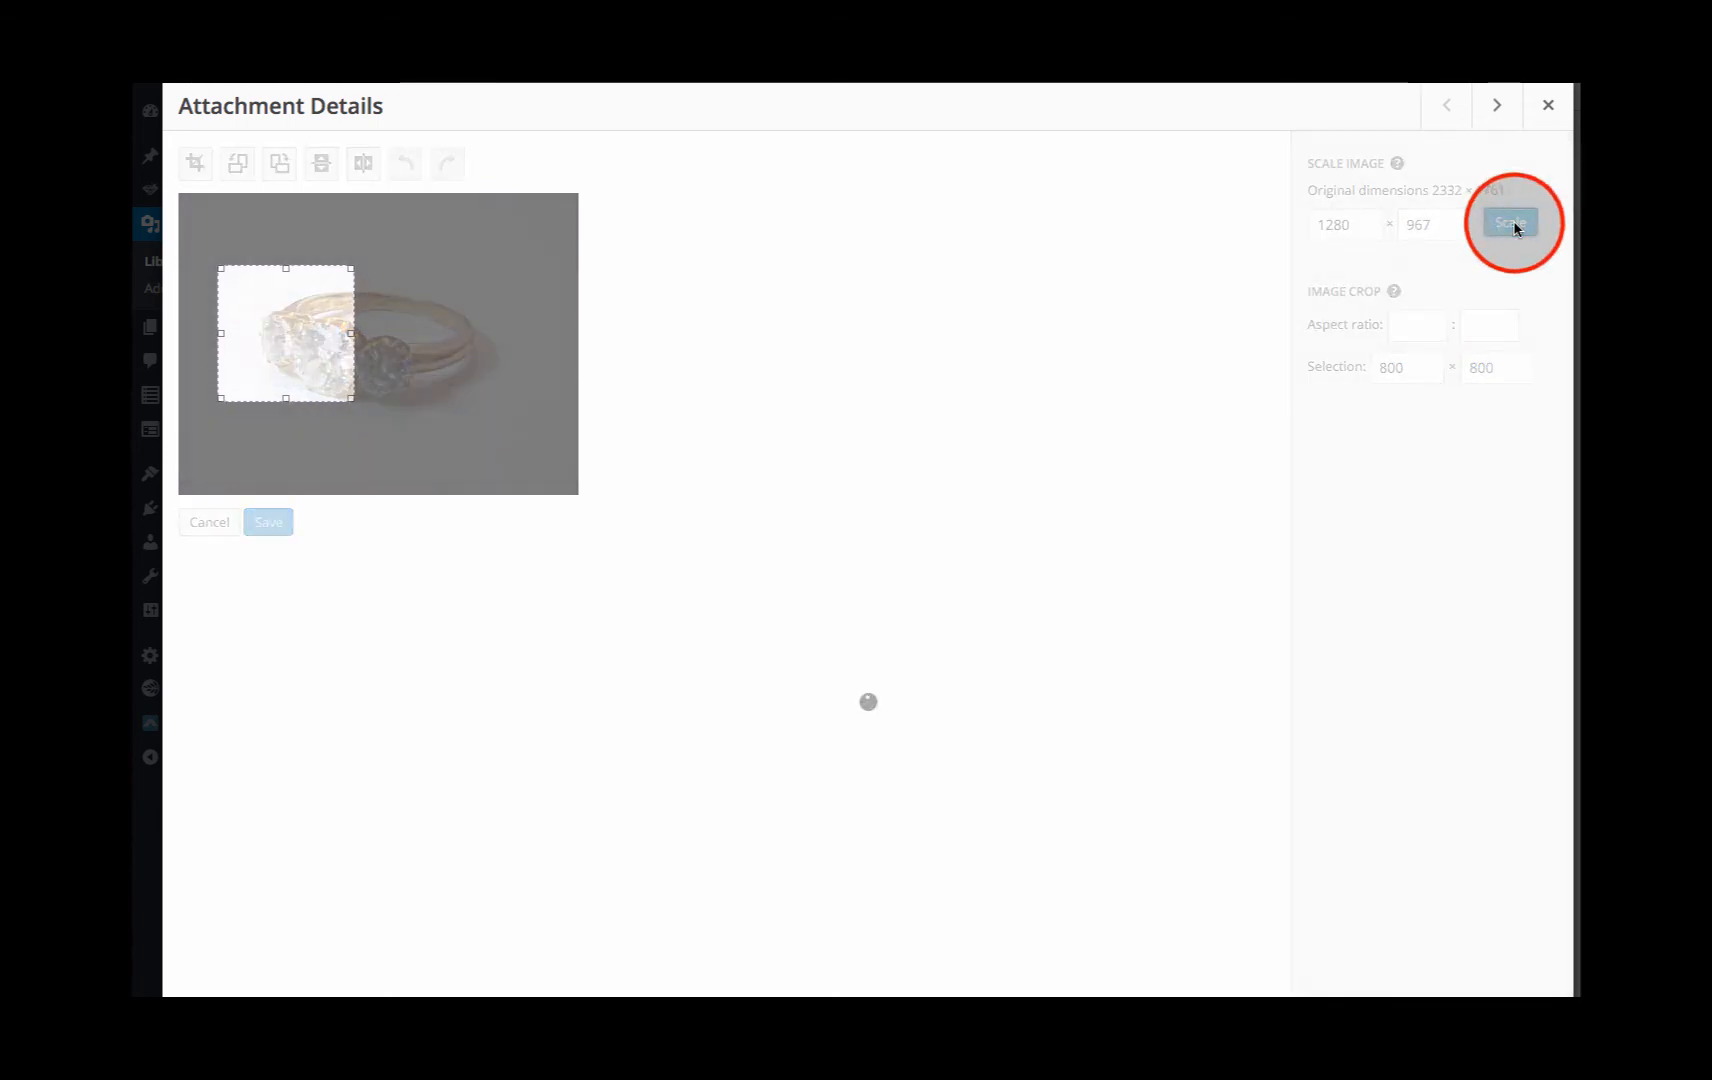
click(1510, 222)
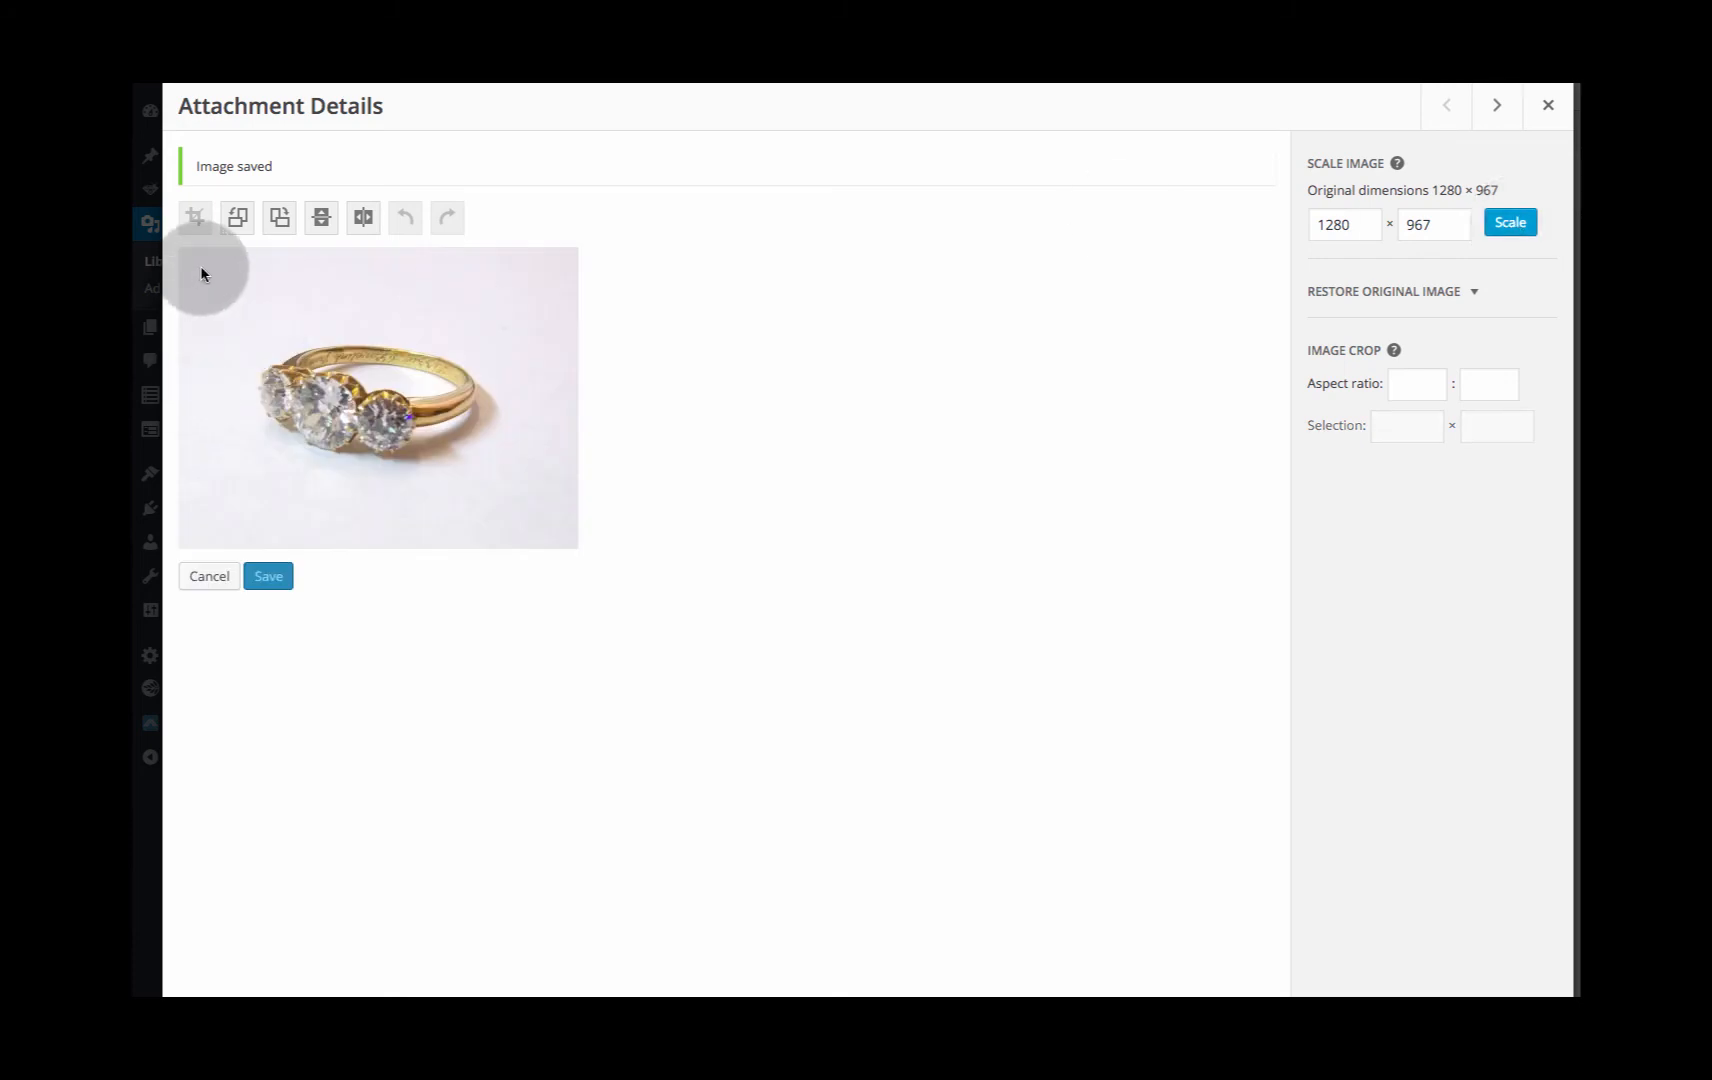
mouse_move(1449, 190)
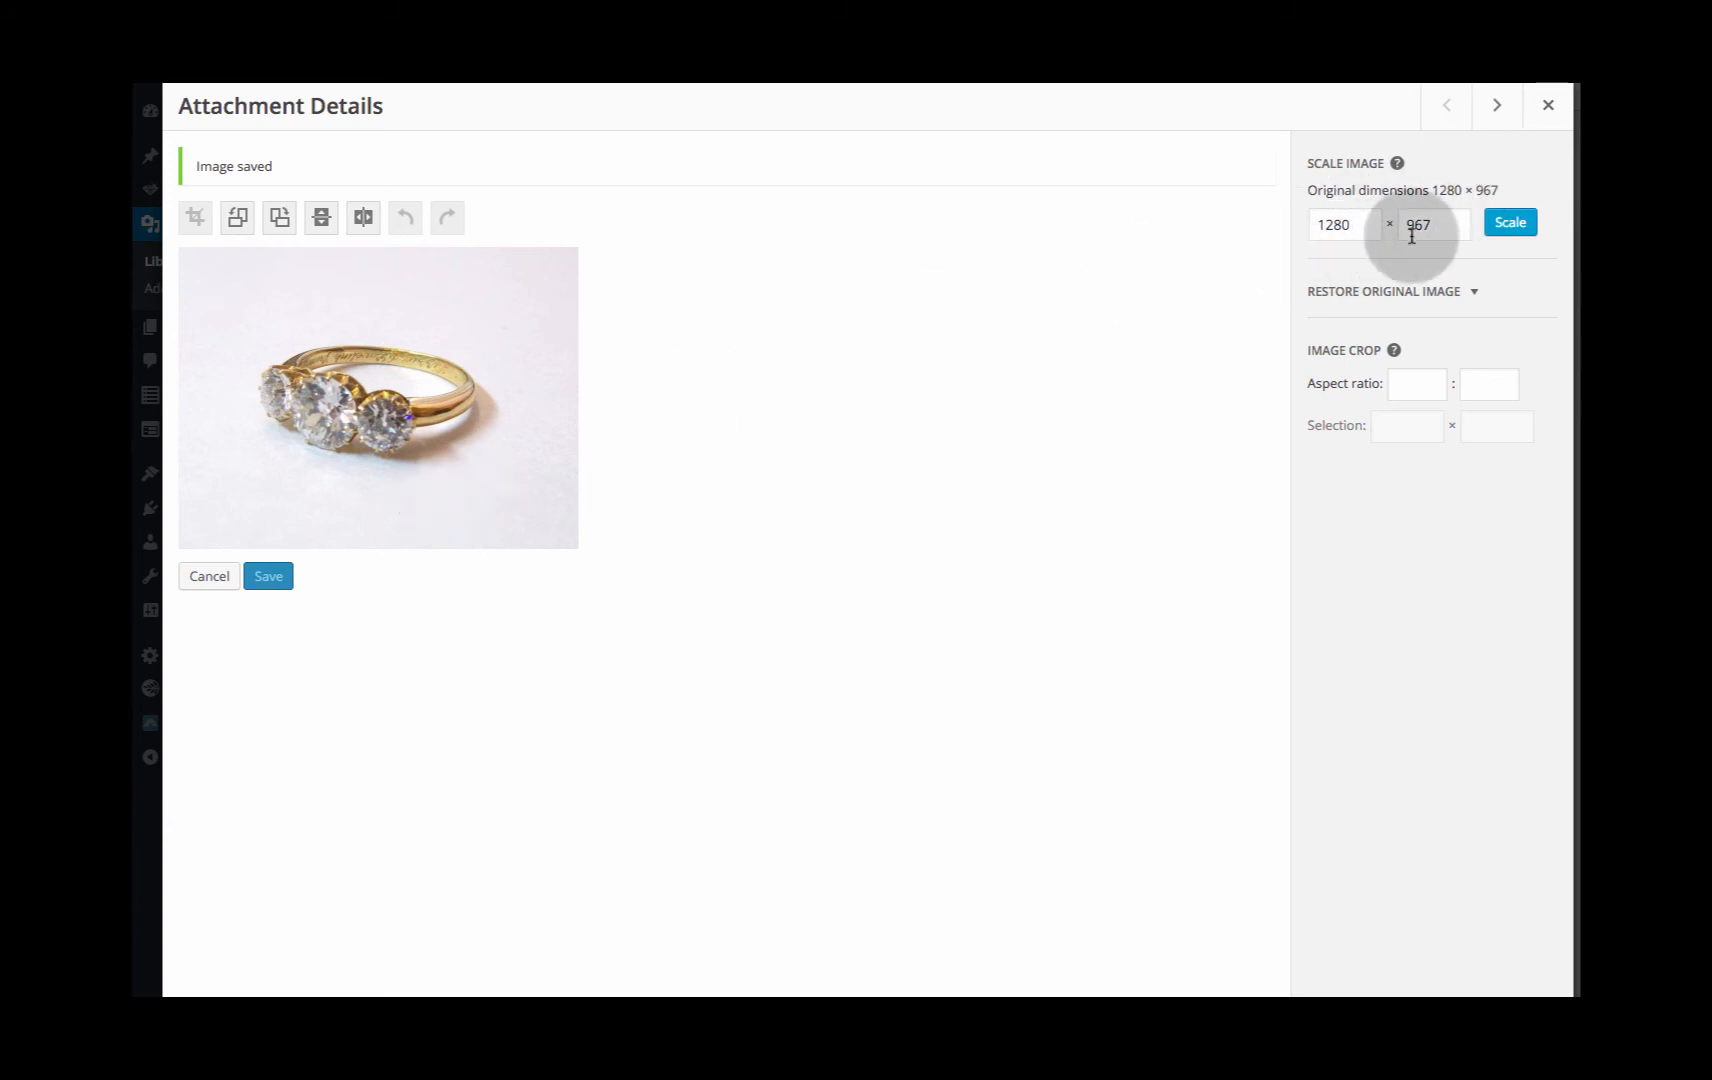
mouse_move(548, 347)
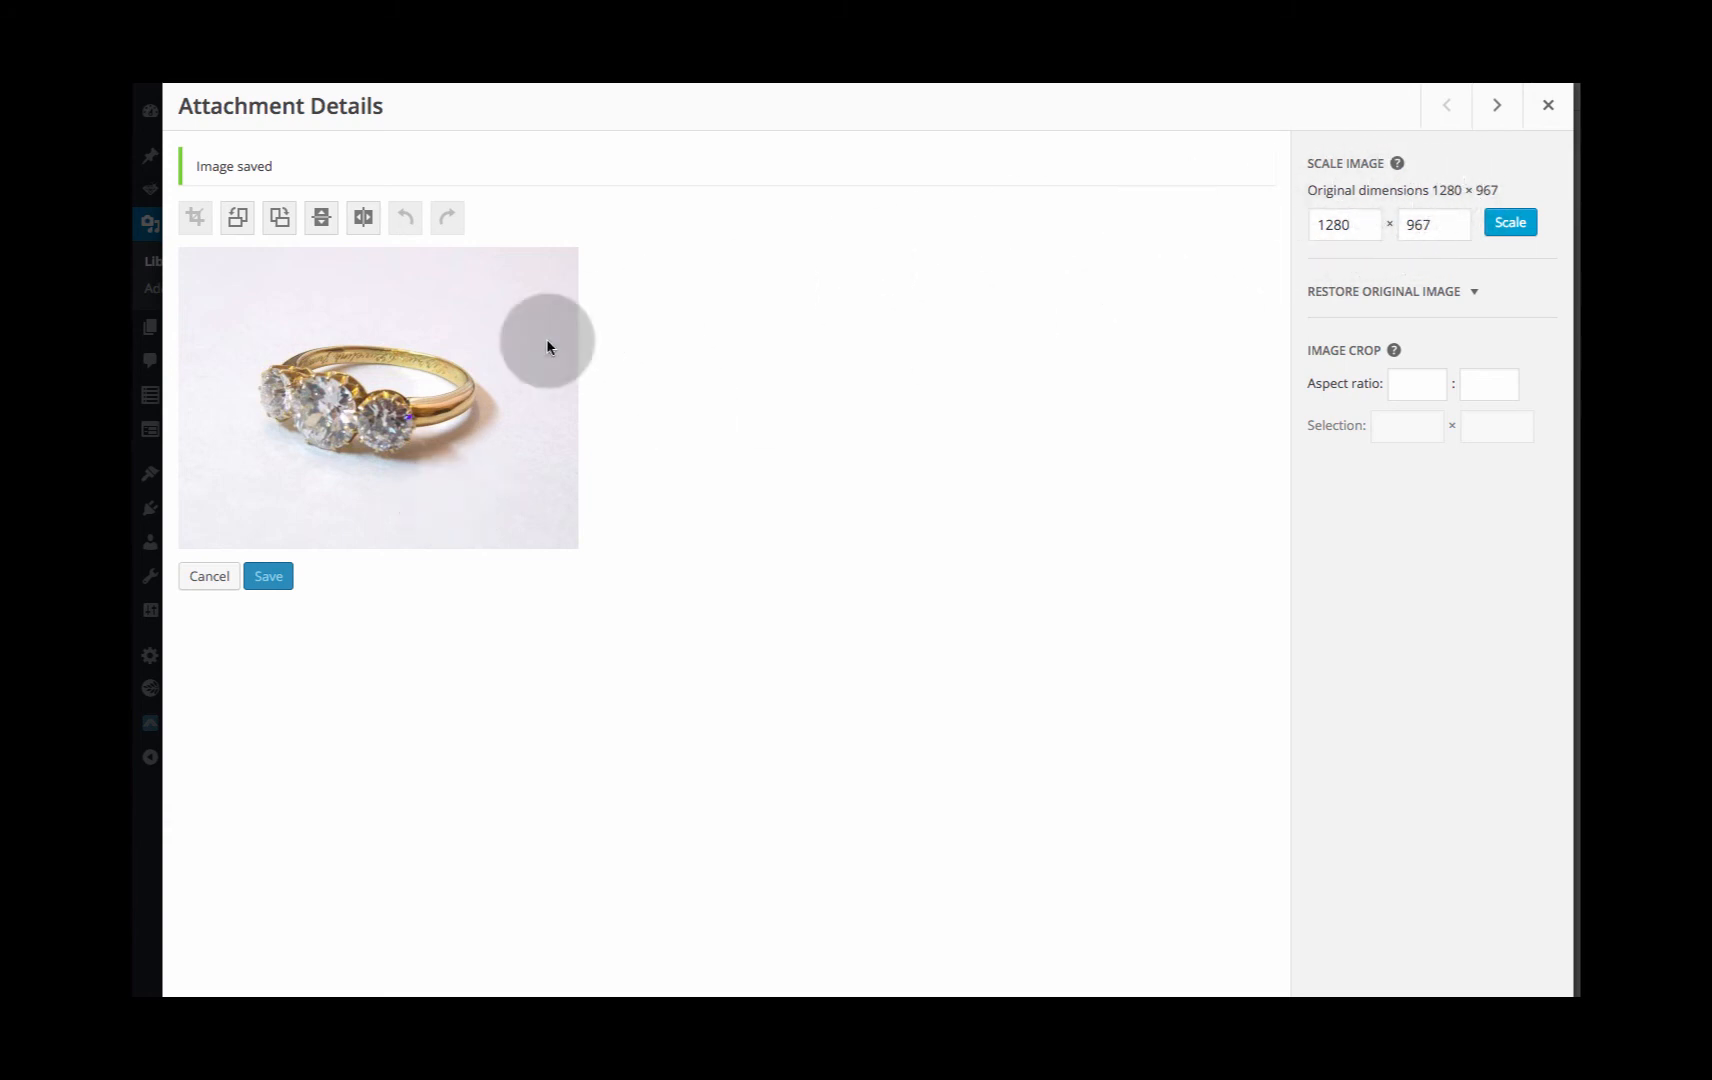
mouse_move(1226, 413)
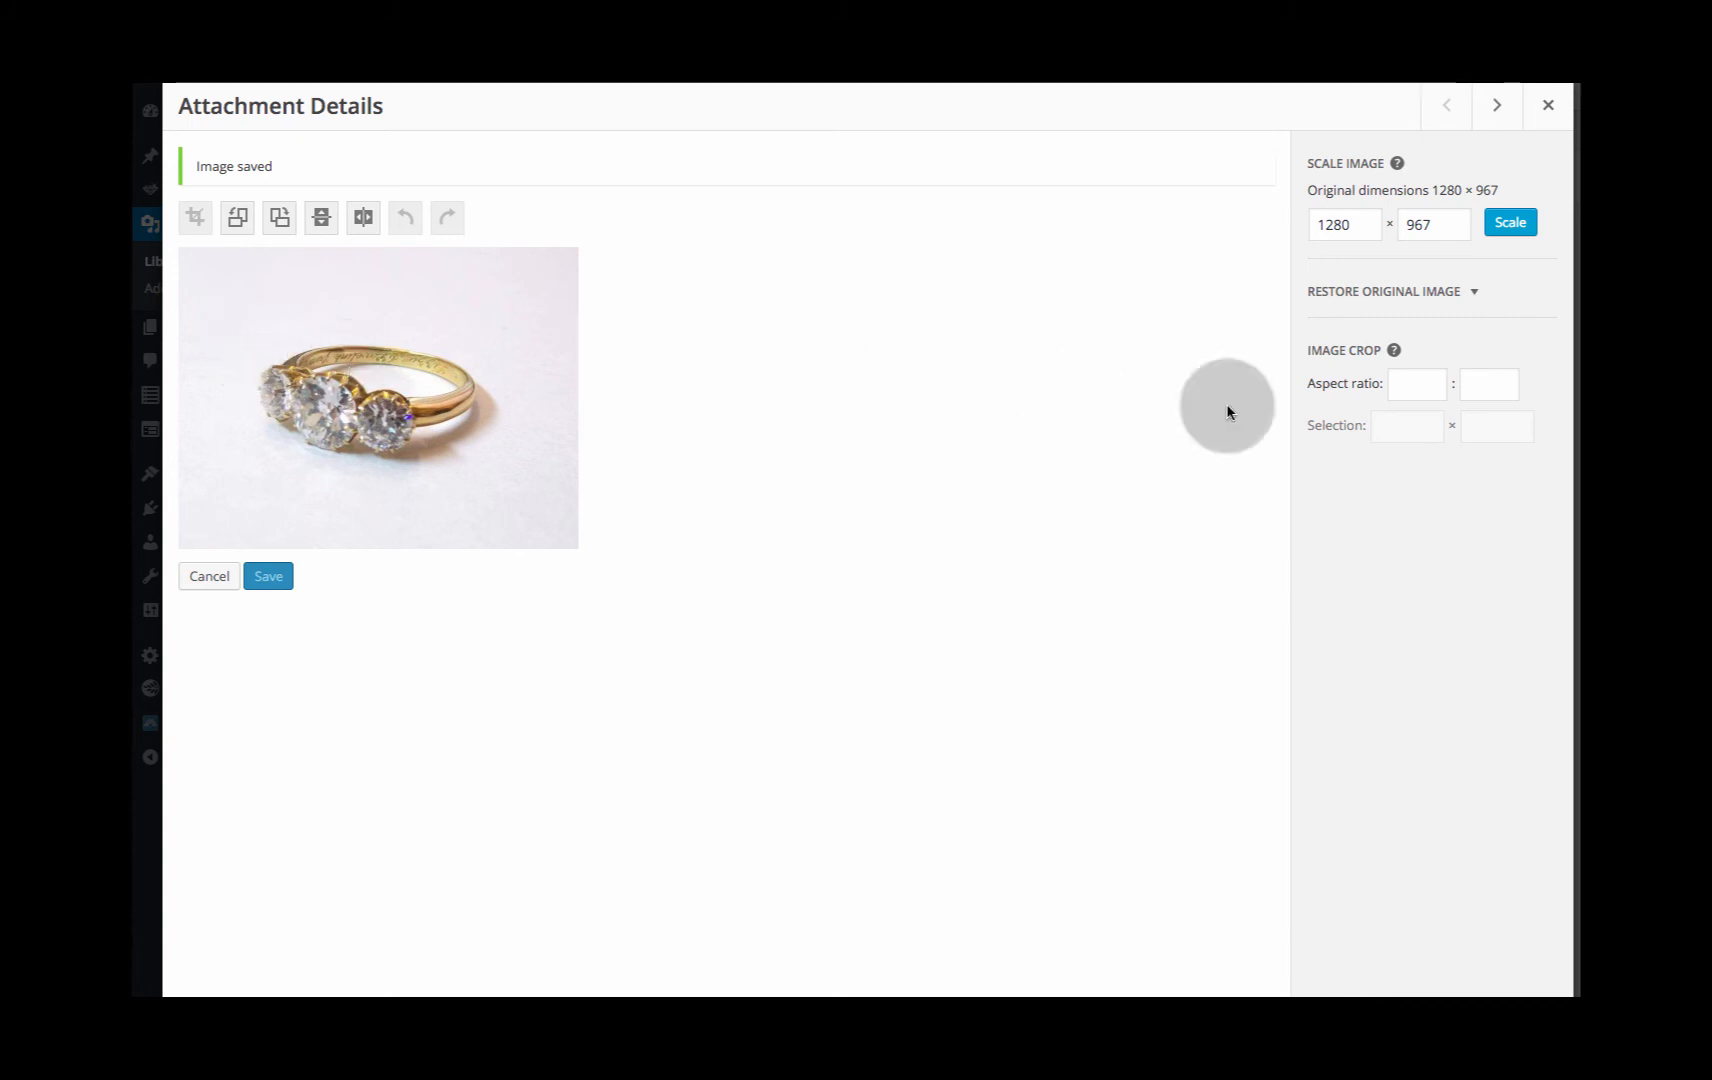
mouse_move(218, 360)
text(550)
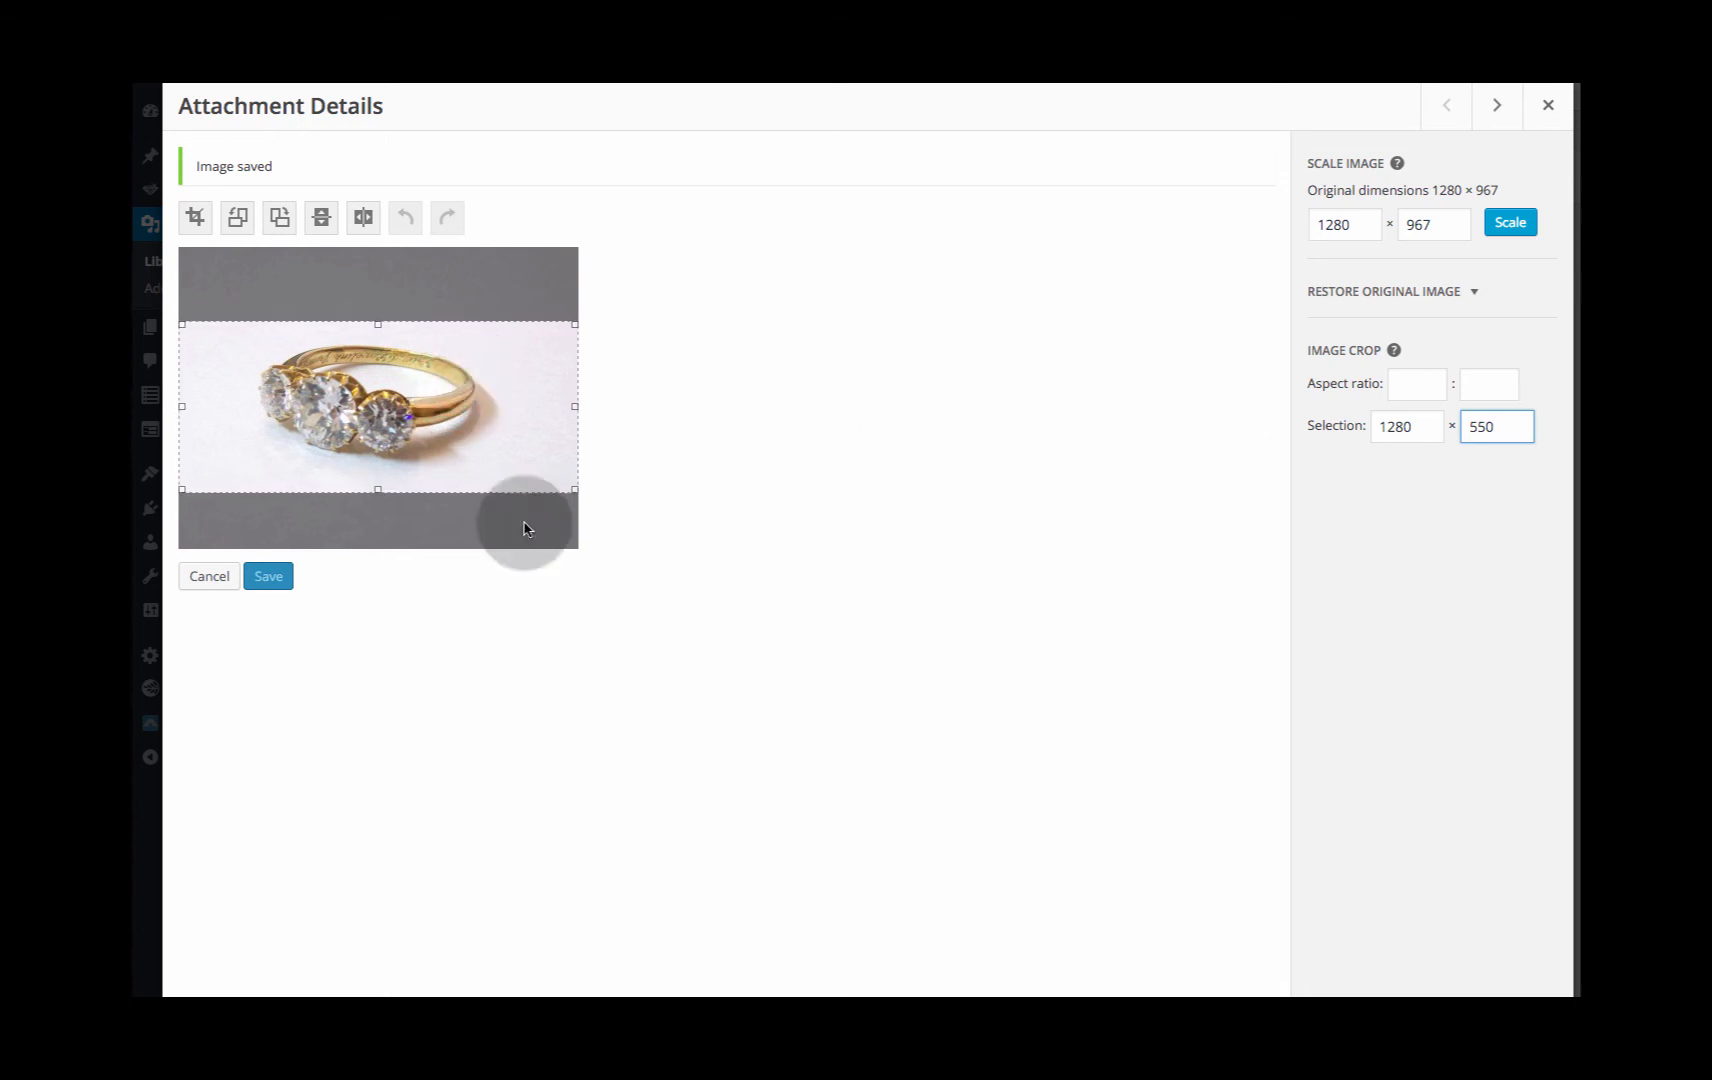
Apply the 1280 × 550 crop across the diamonds.
click(194, 217)
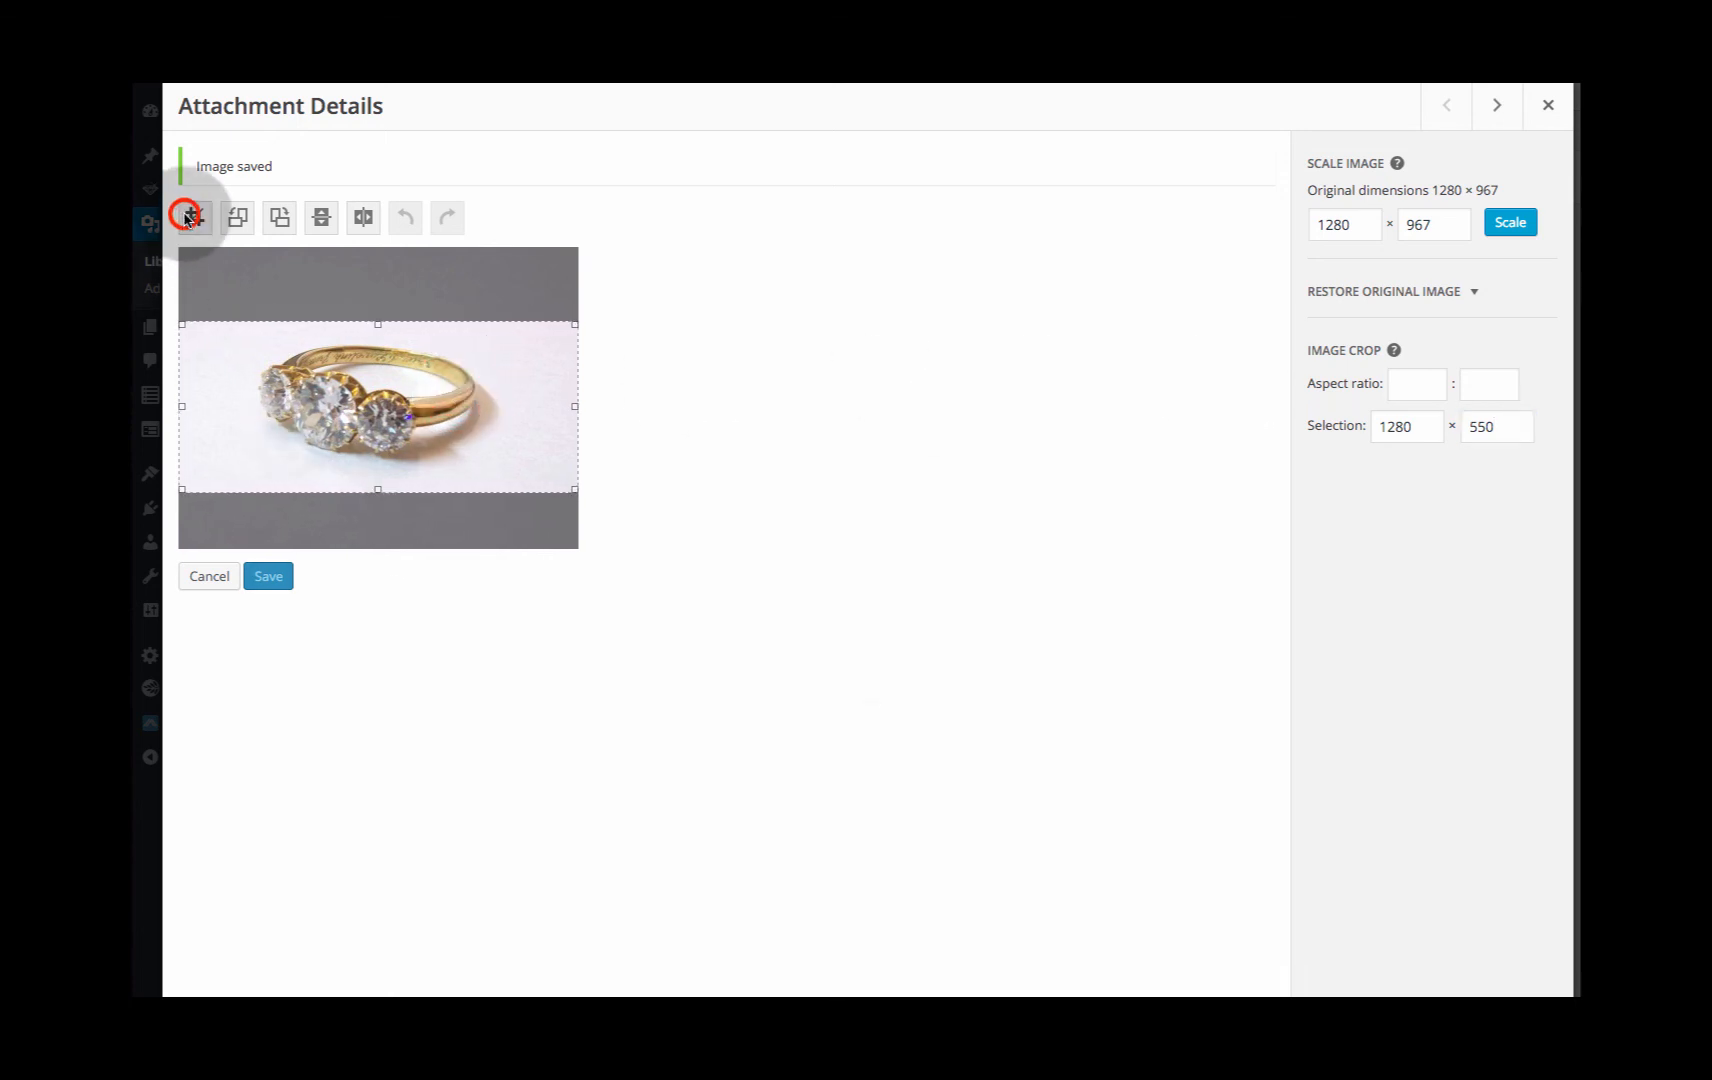
click(194, 217)
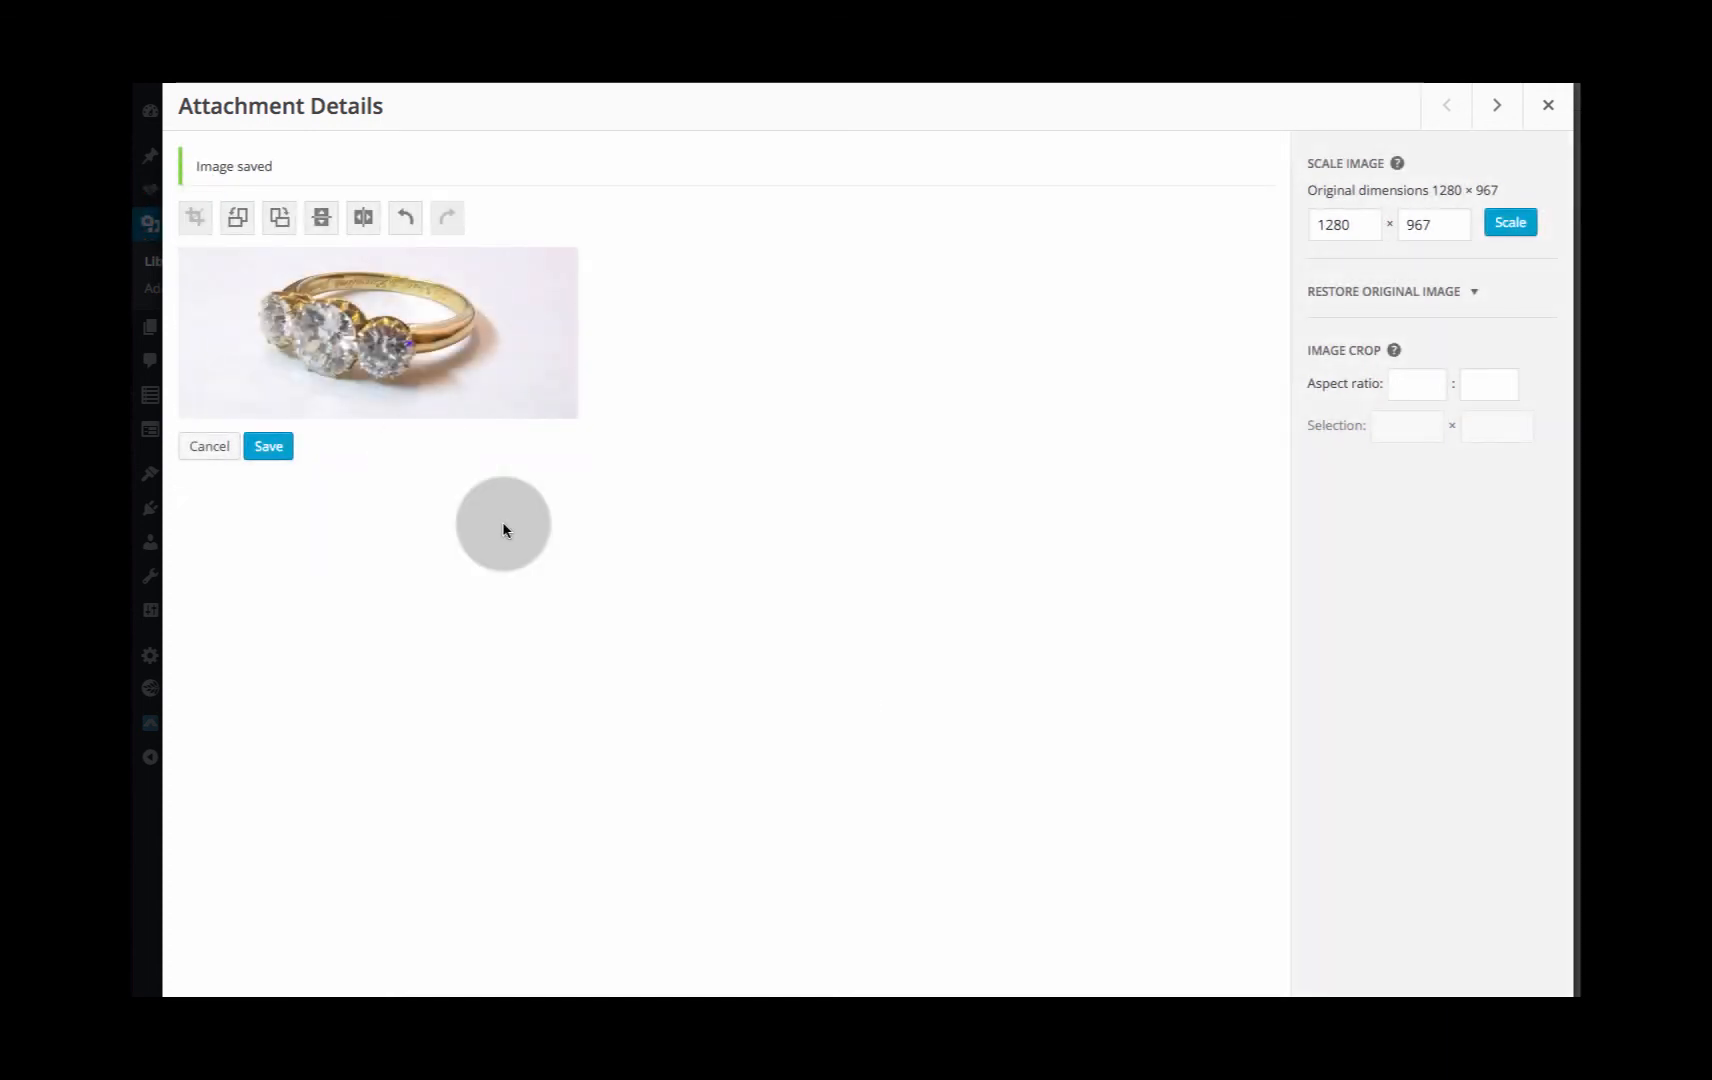
mouse_move(519, 557)
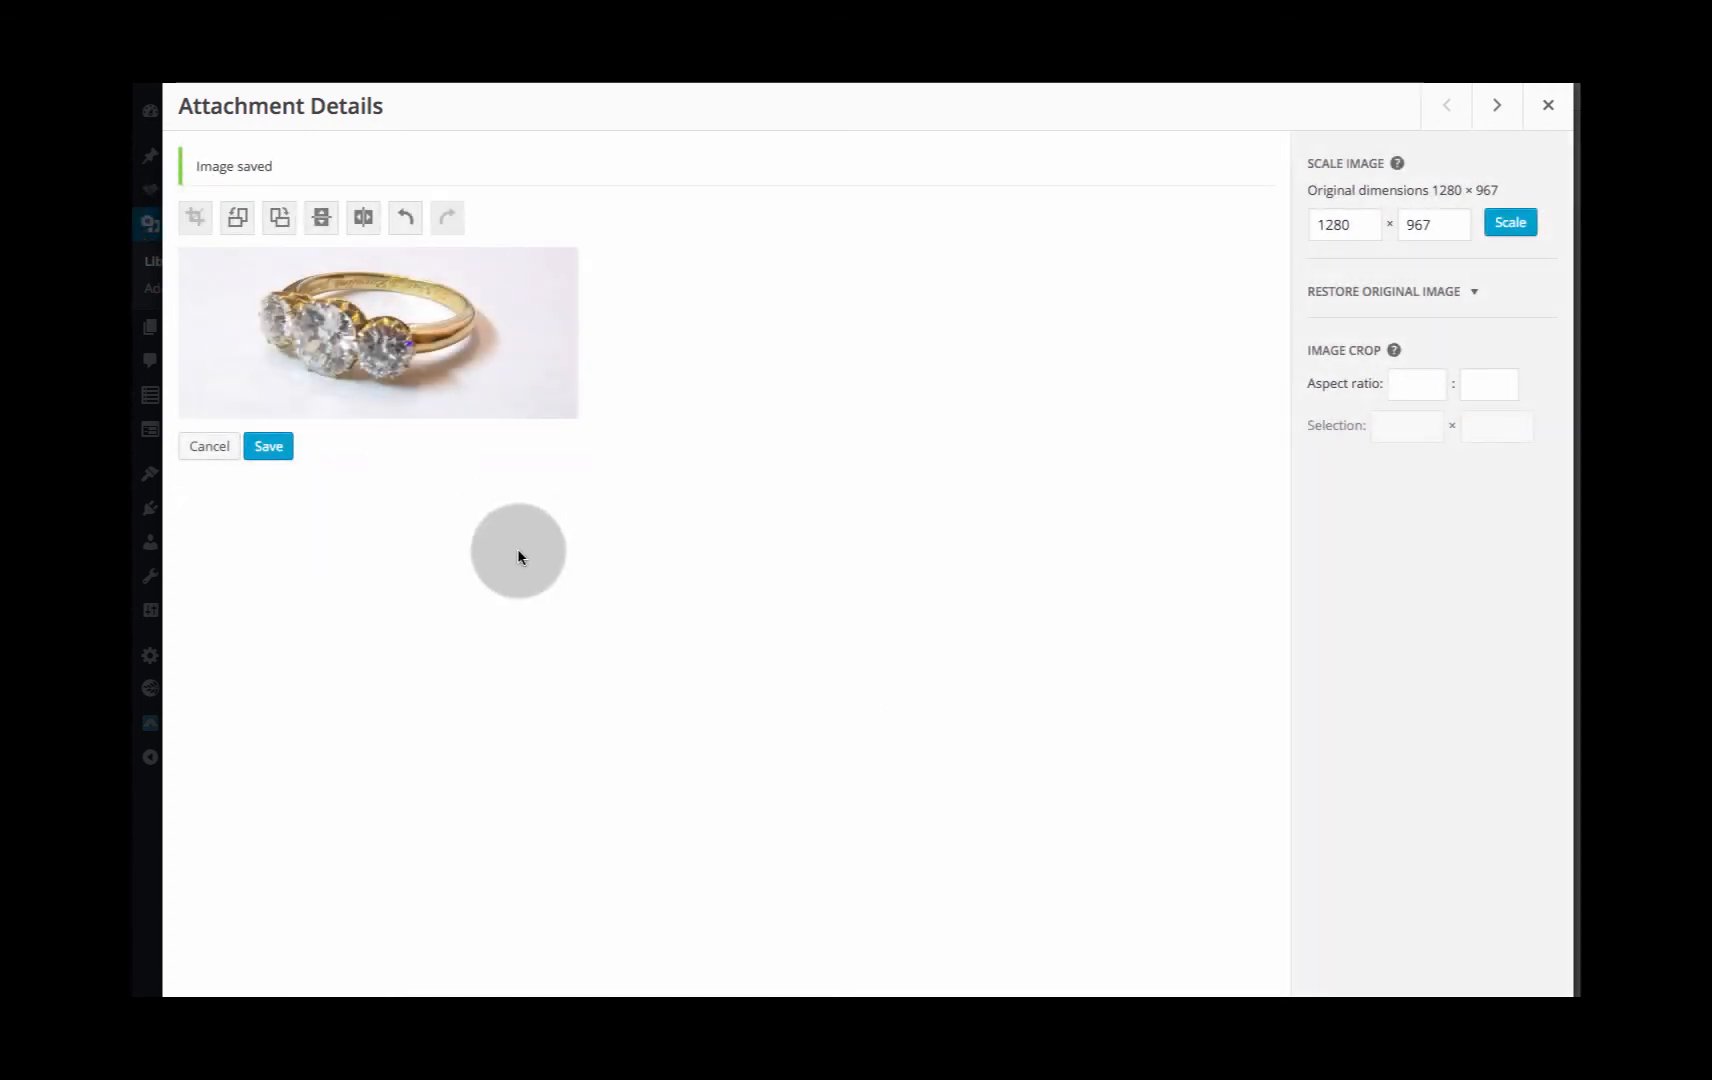
Save the edited ring photo so its details list 1280 × 550.
click(268, 447)
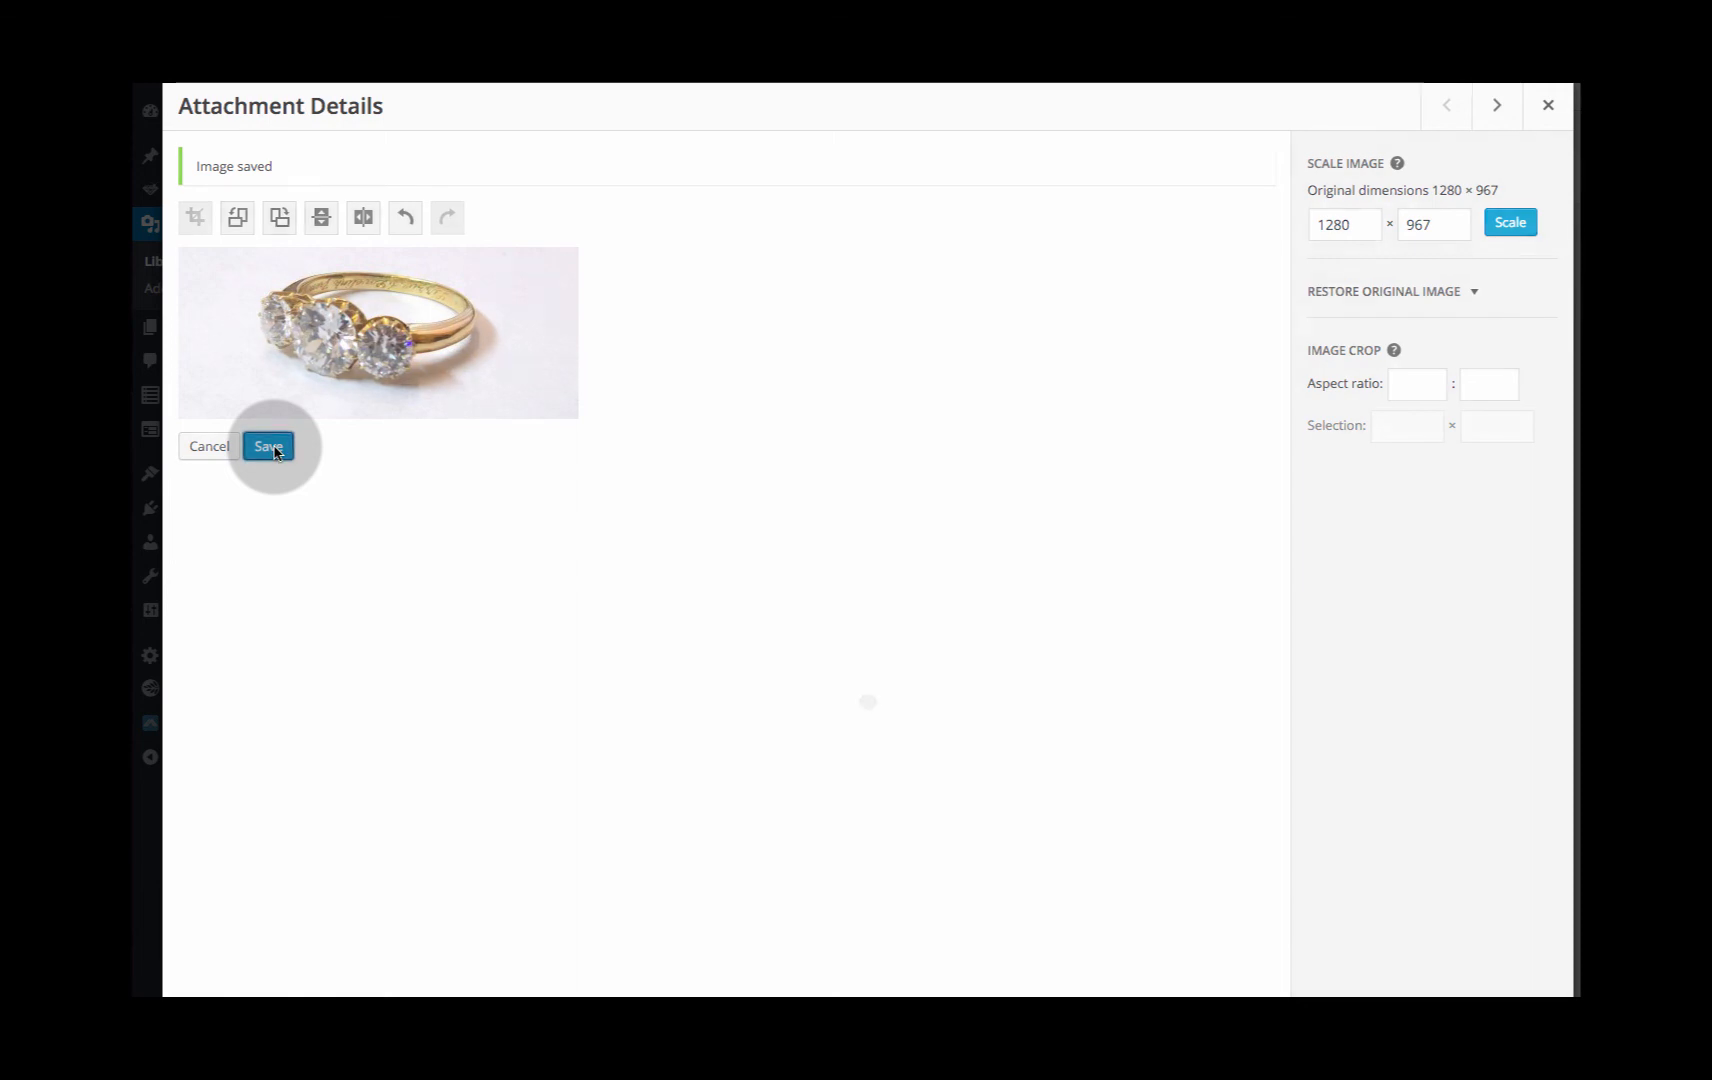
click(268, 446)
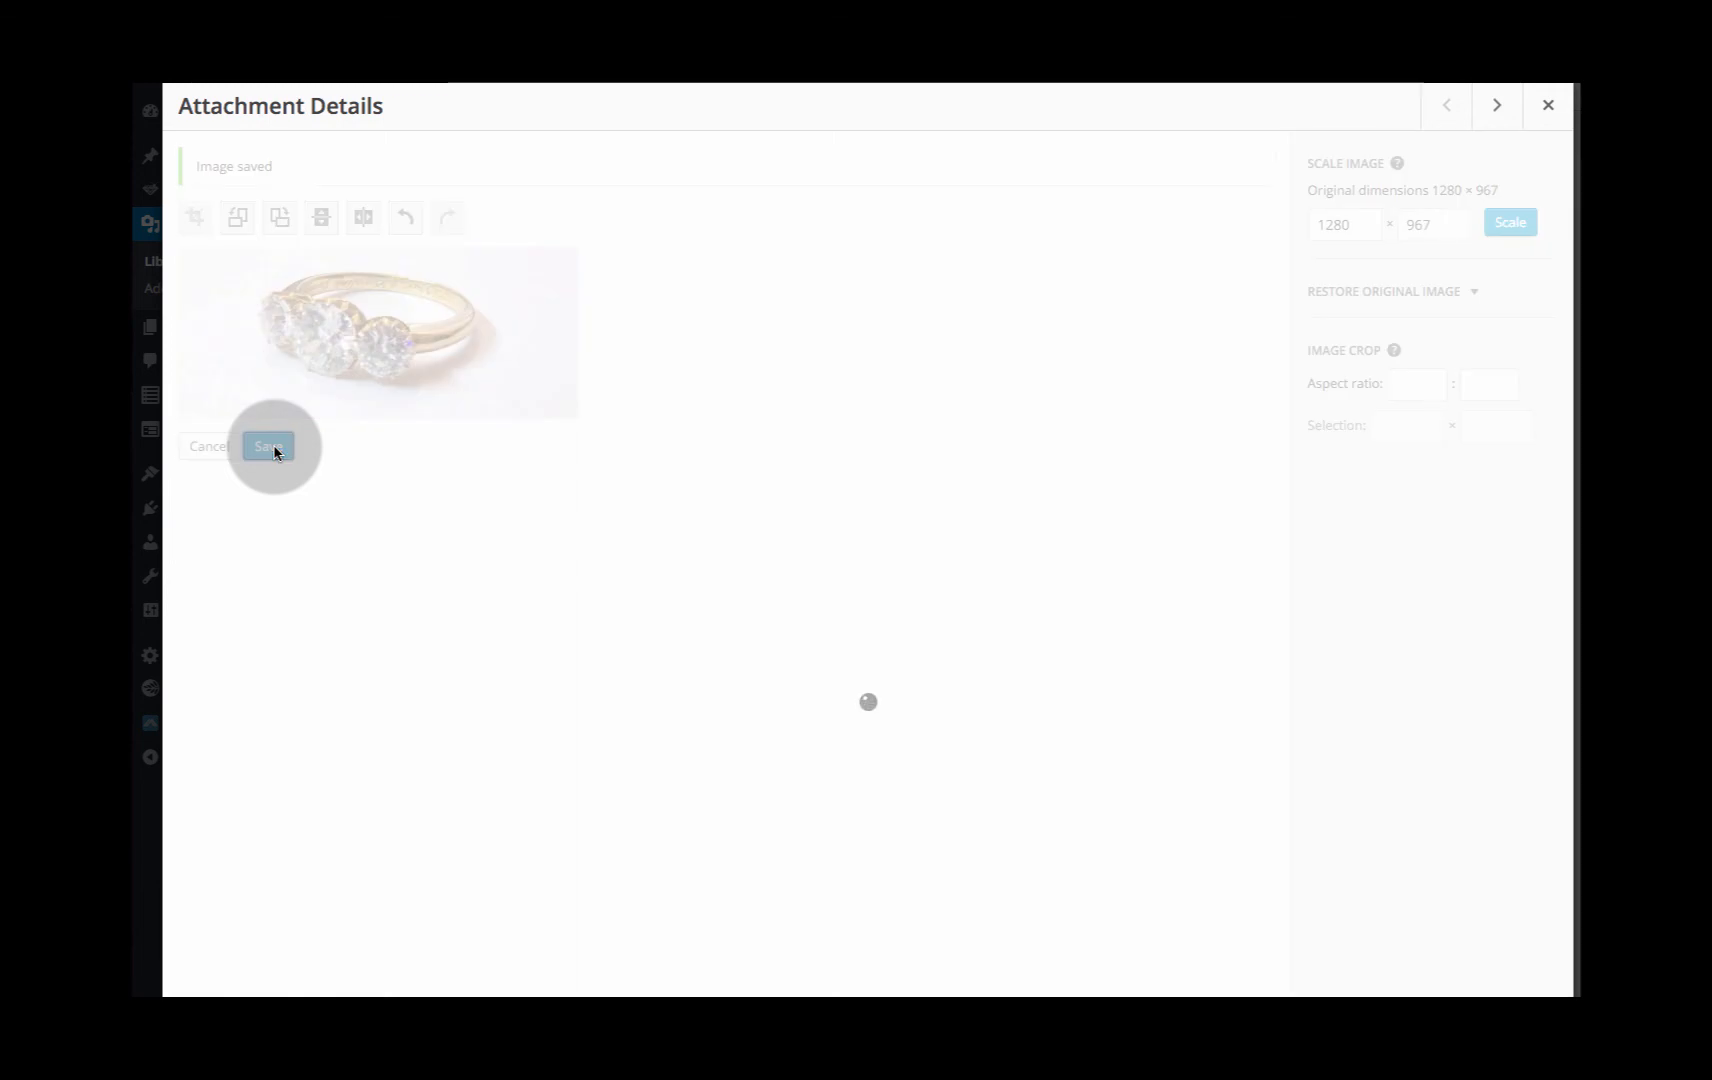
click(269, 446)
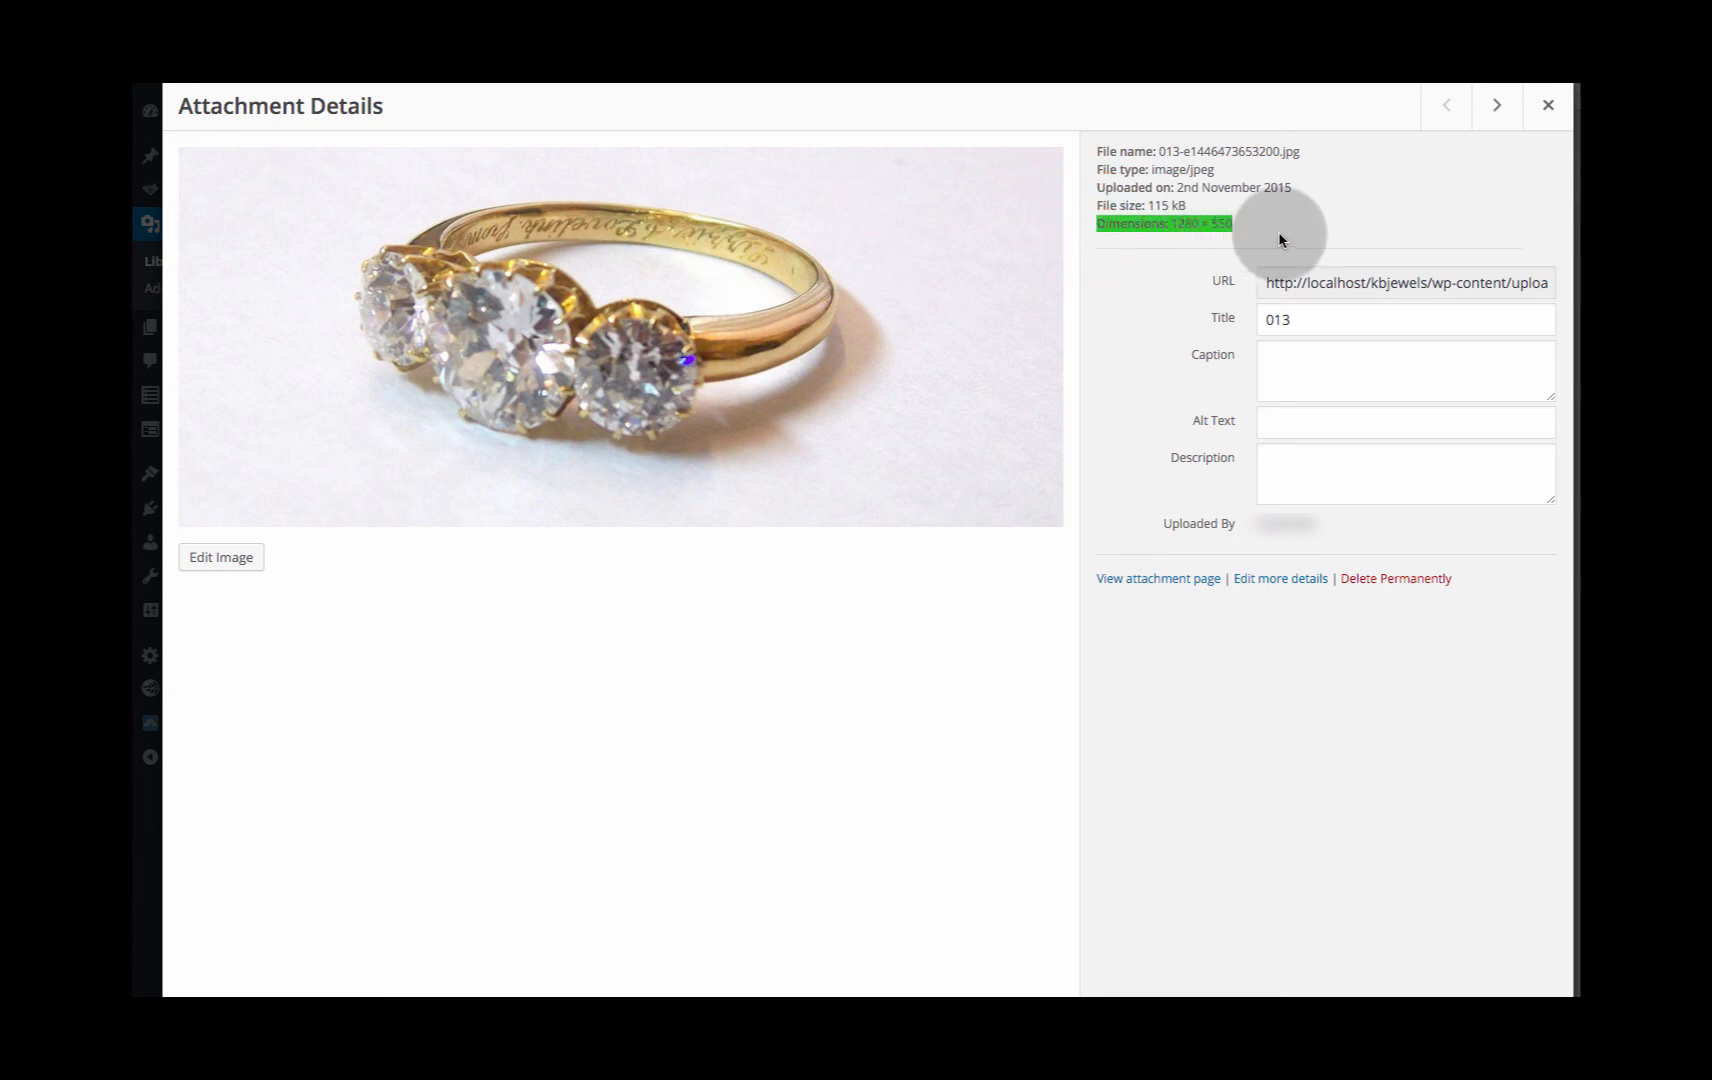
mouse_move(1160, 678)
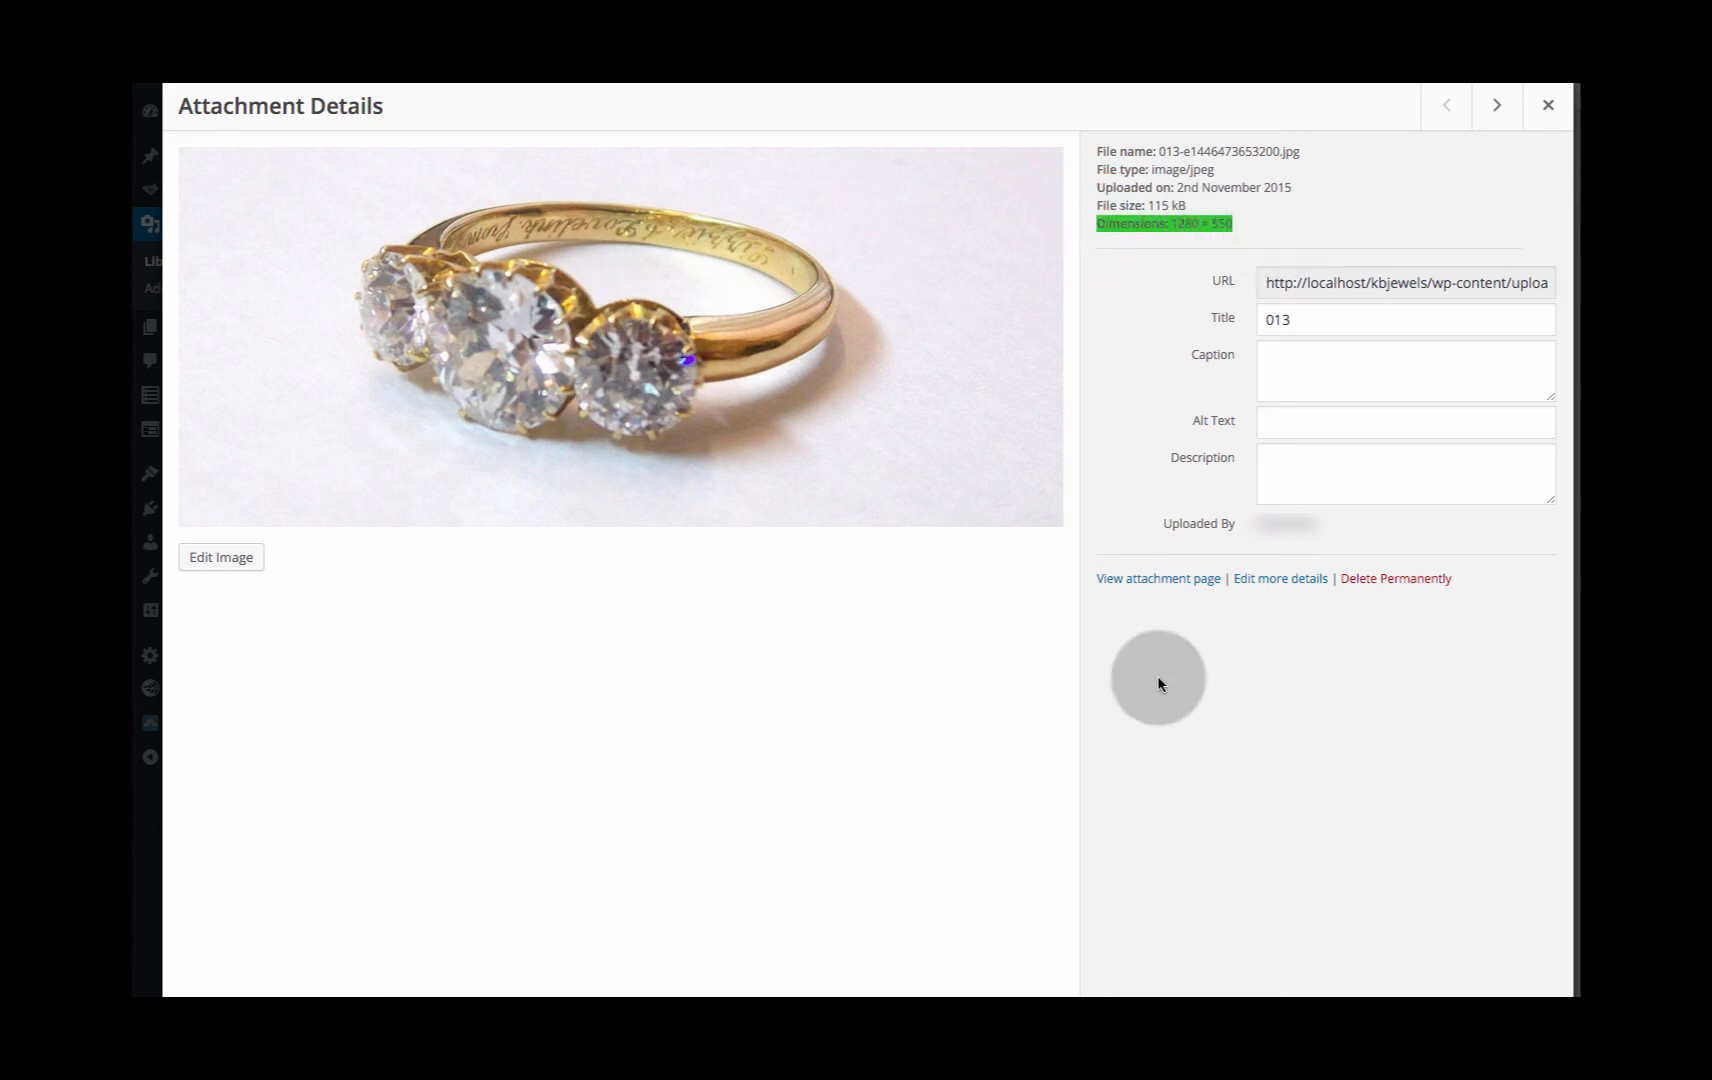
mouse_move(1043, 368)
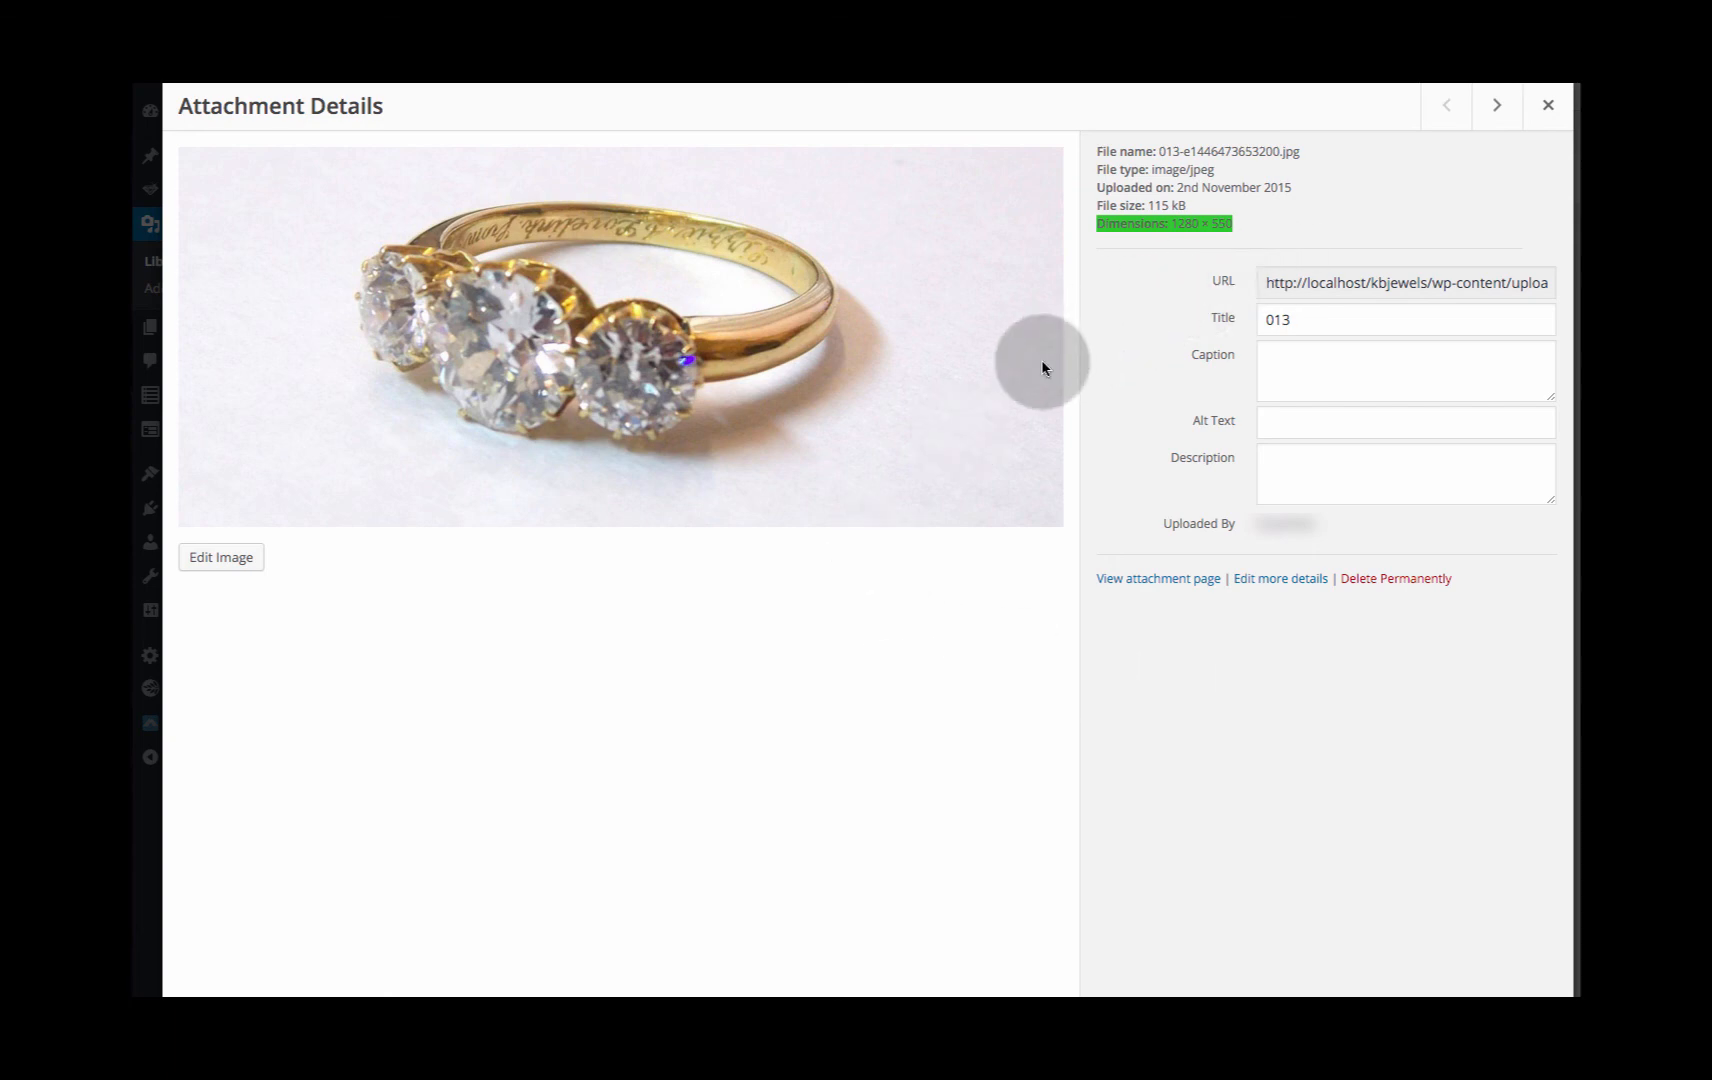
mouse_move(667, 466)
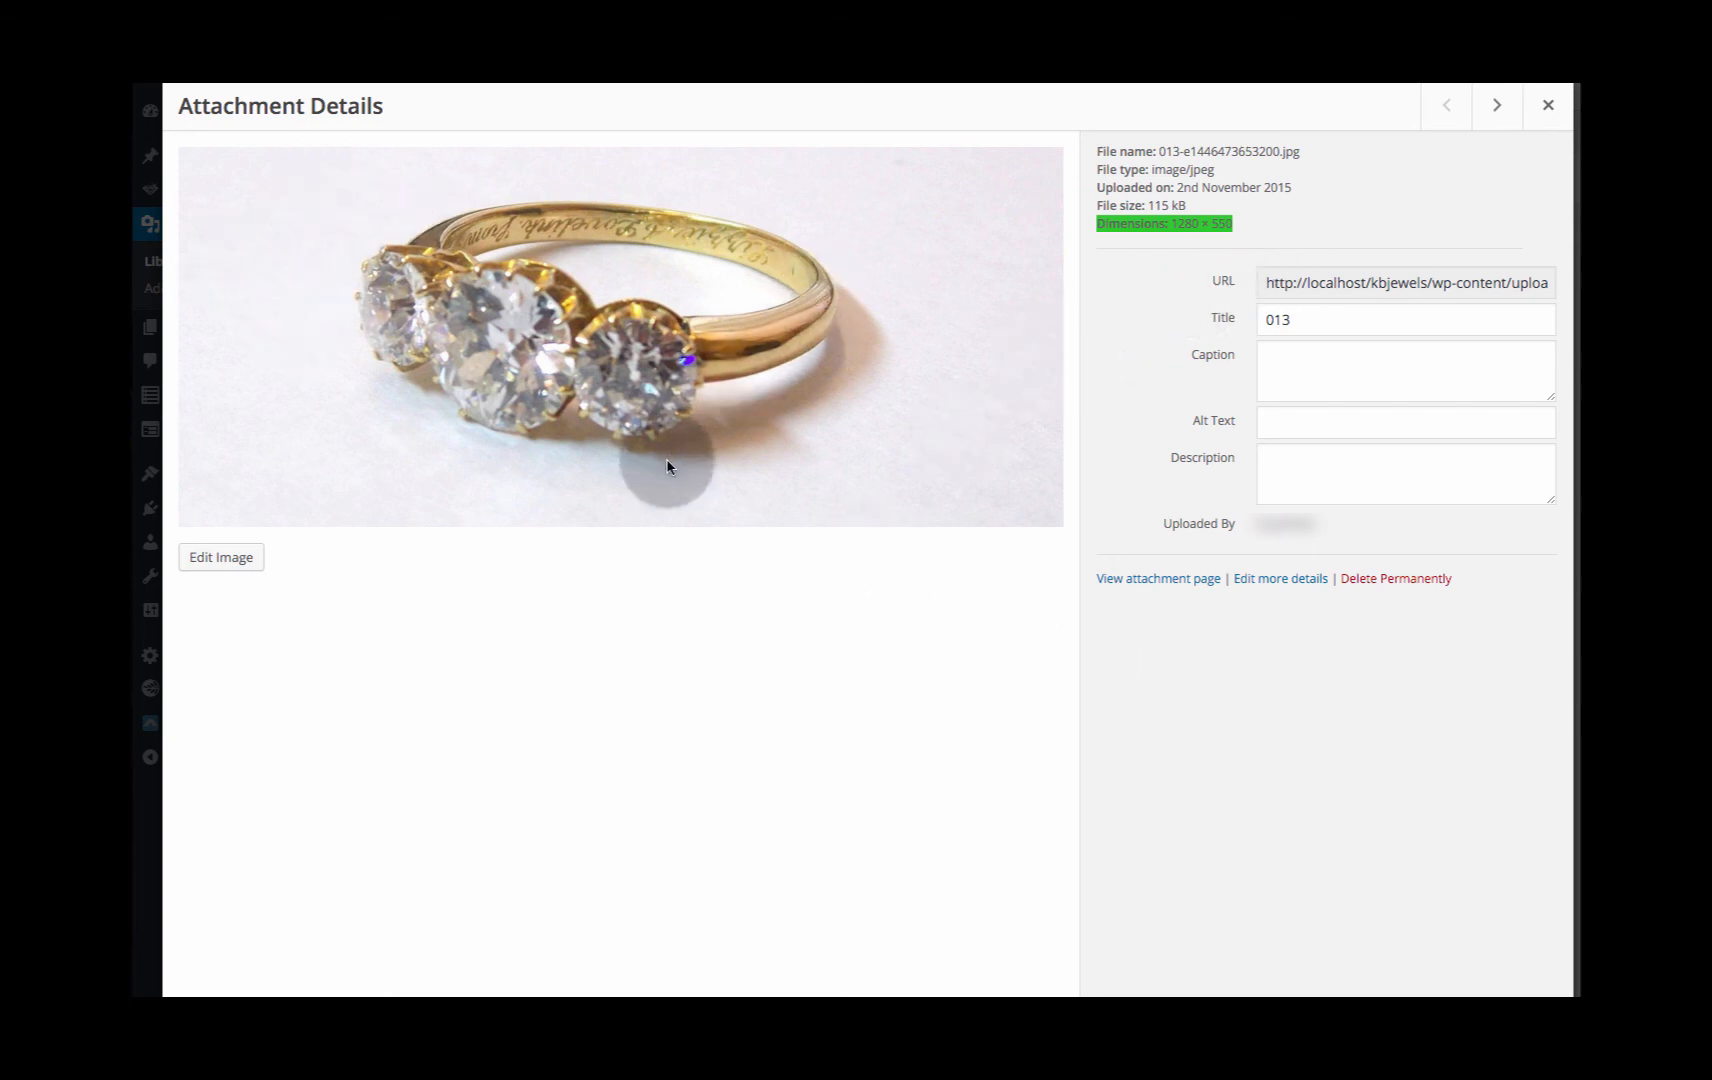